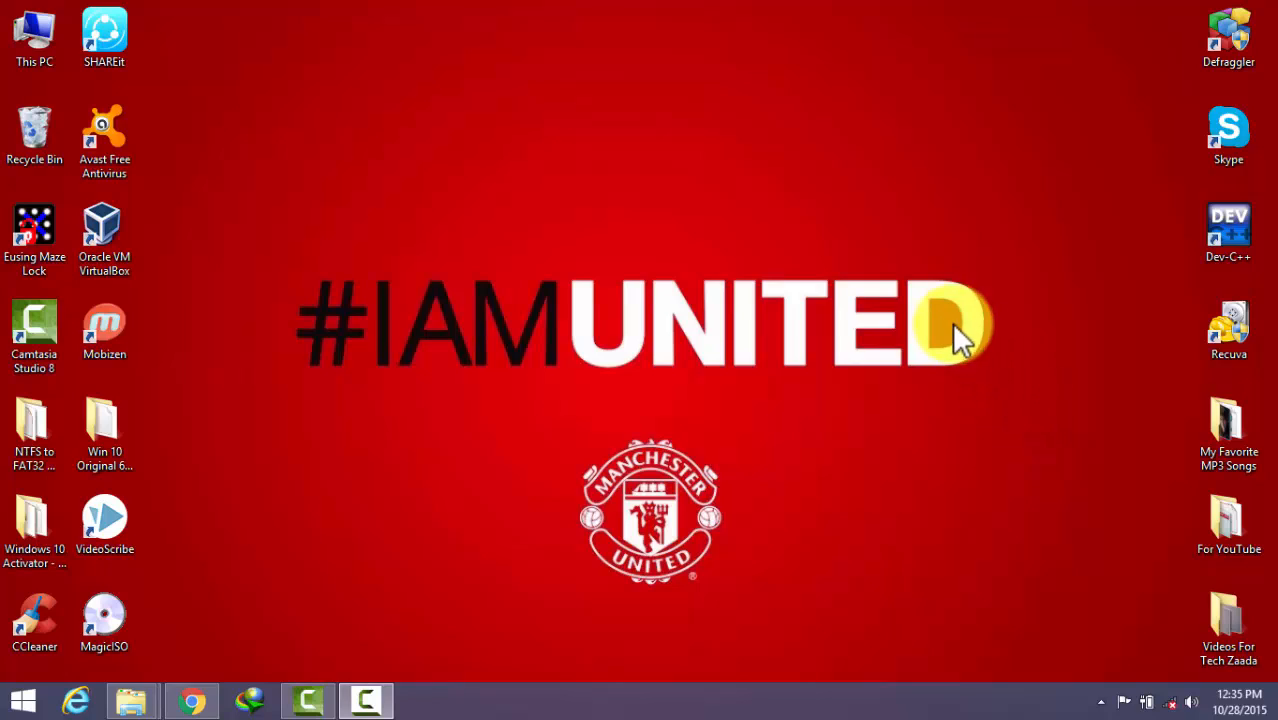
Step: Refresh the Windows desktop twice from its right-click menu
{"action": "right_click", "coordinate": [950, 330]}
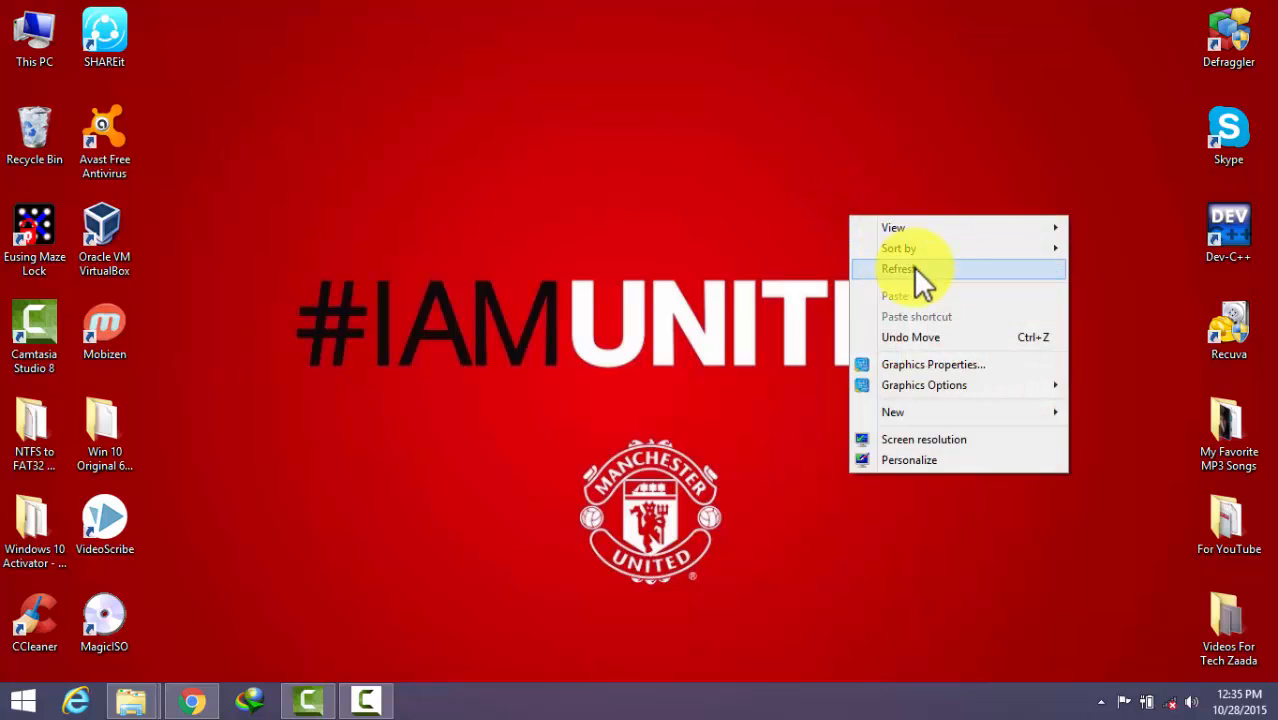
{"action": "left_click", "coordinate": [897, 268]}
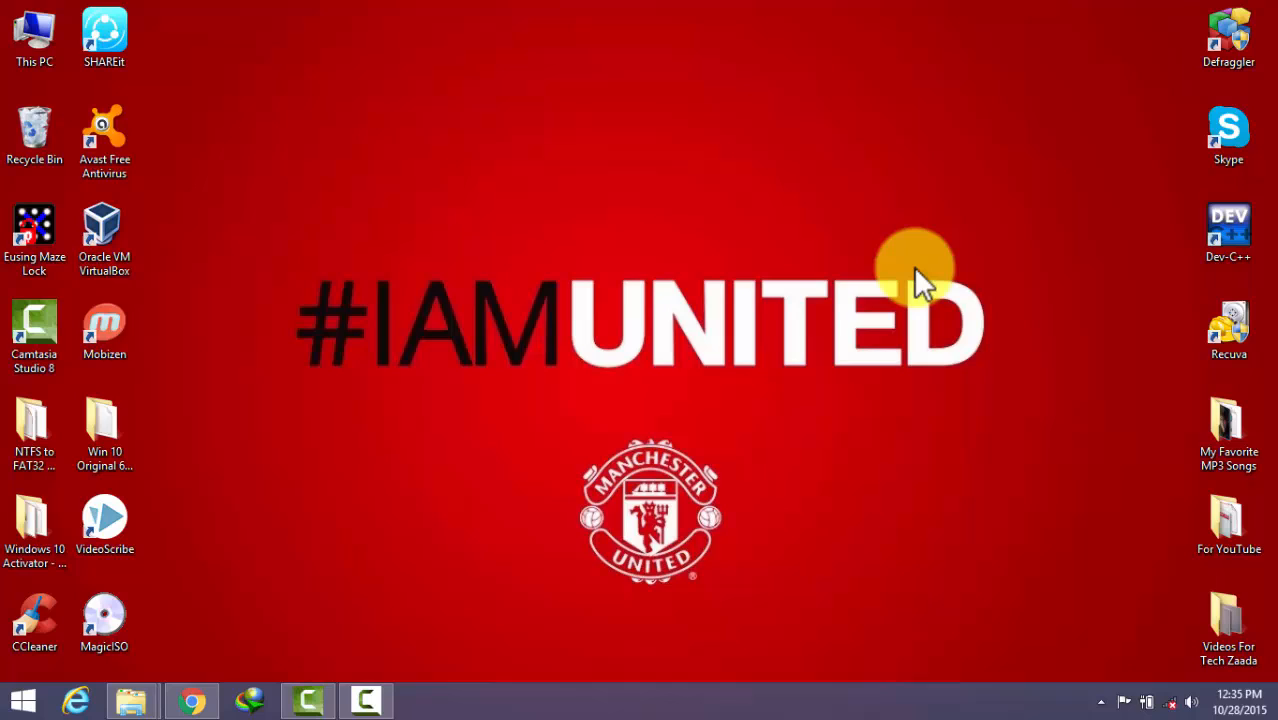
{"action": "mouse_move", "coordinate": [910, 280]}
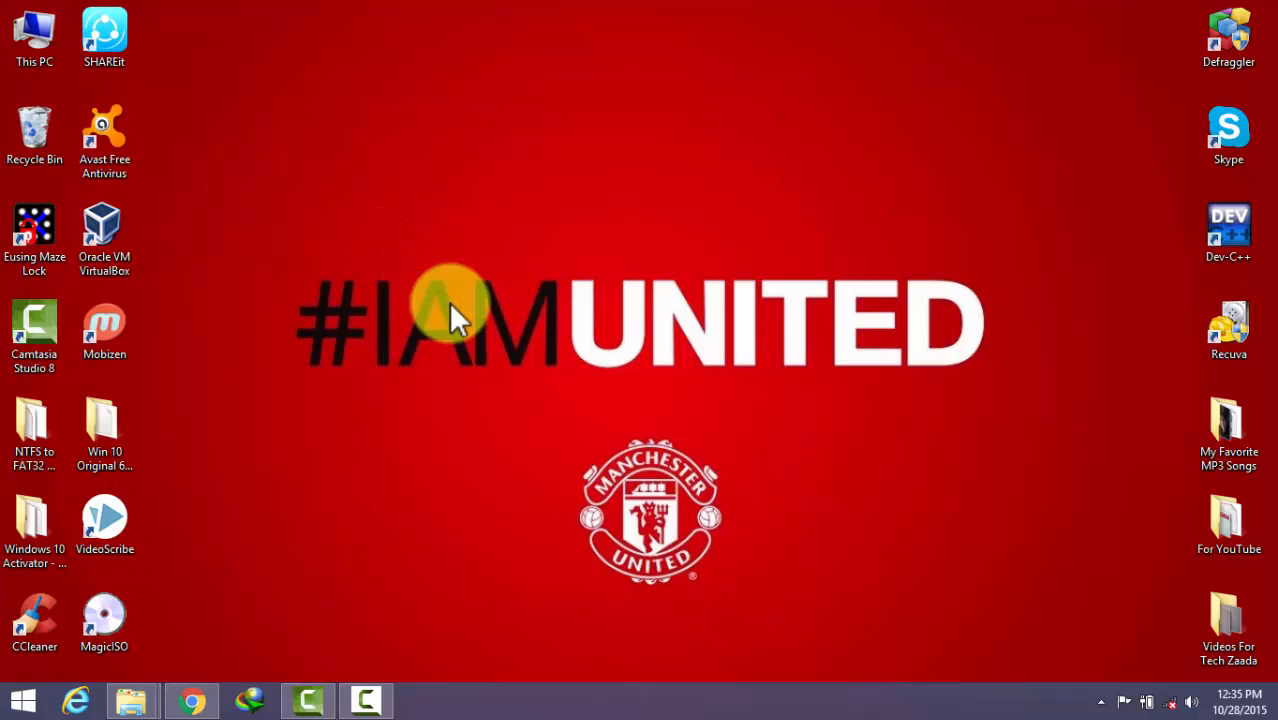
{"action": "right_click", "coordinate": [450, 315]}
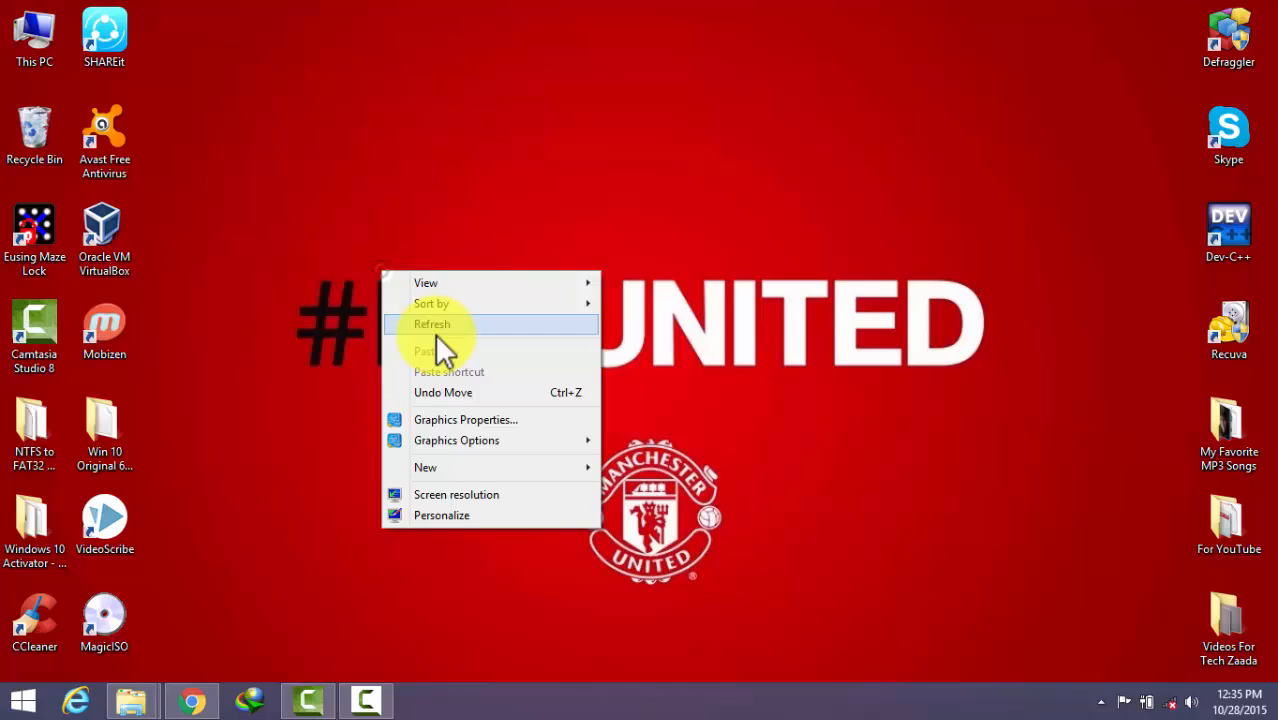
{"action": "left_click", "coordinate": [432, 324]}
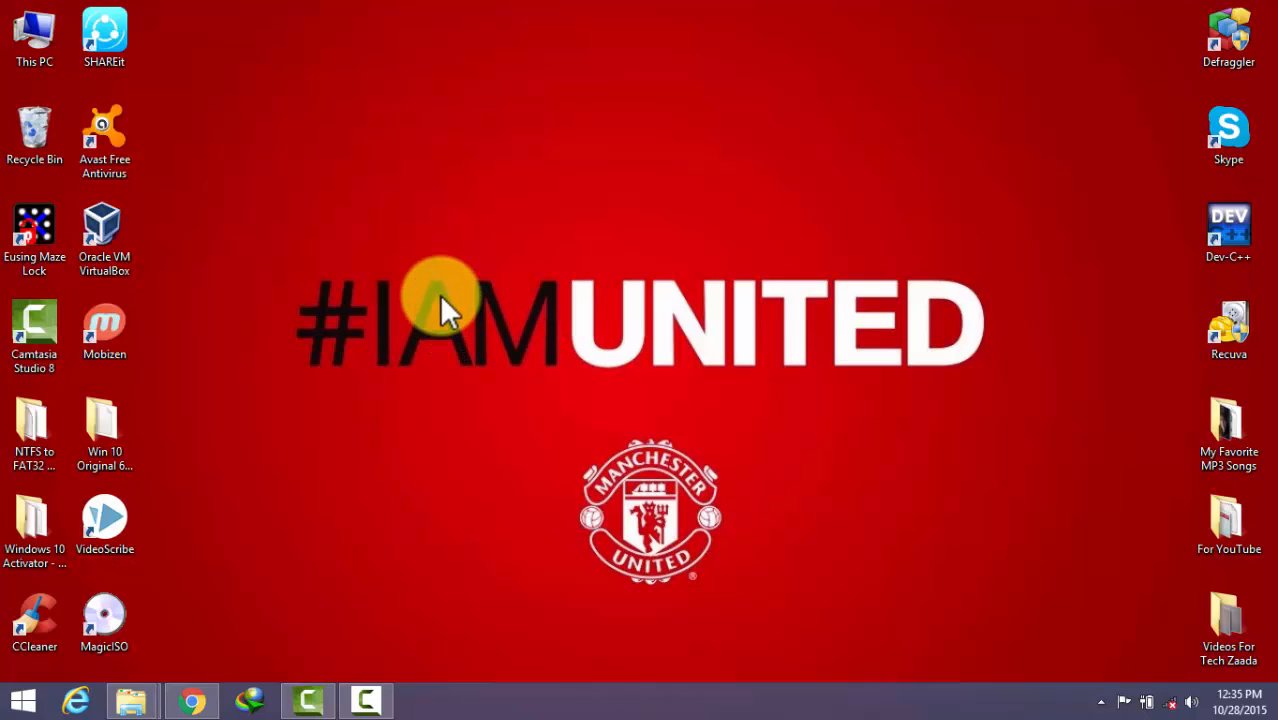
{"action": "mouse_move", "coordinate": [490, 355]}
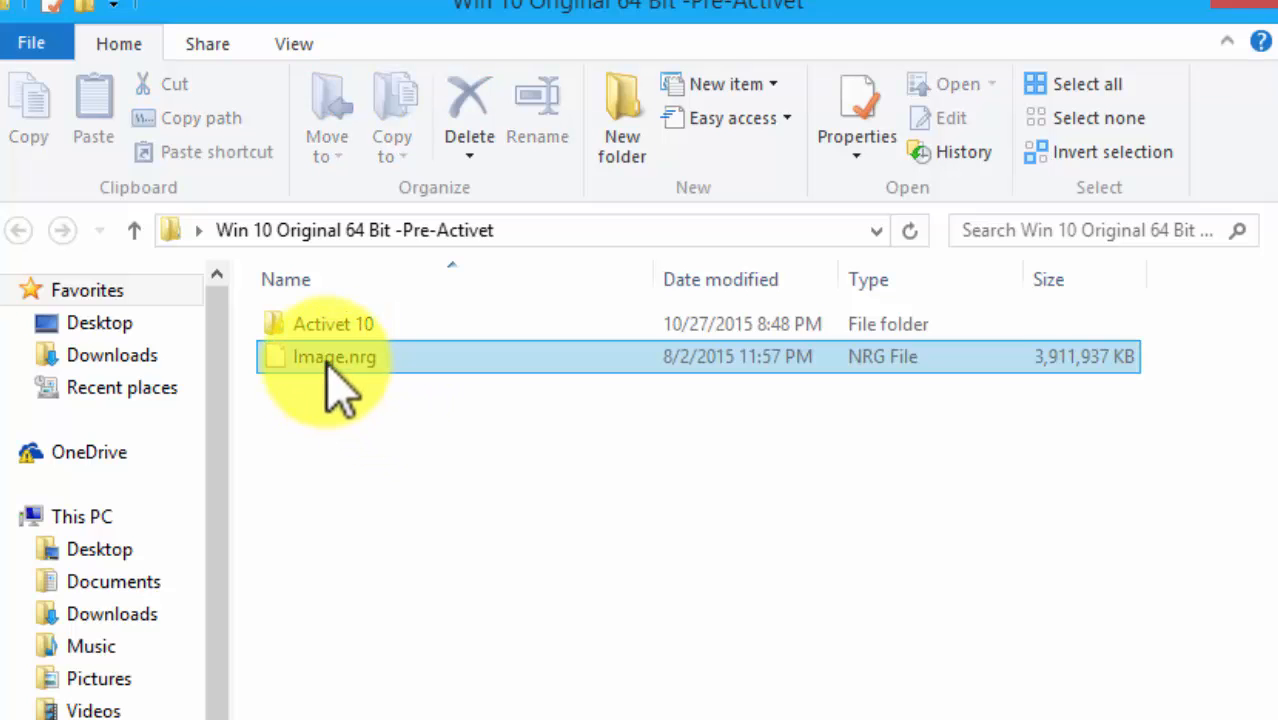
{"action": "mouse_move", "coordinate": [660, 390]}
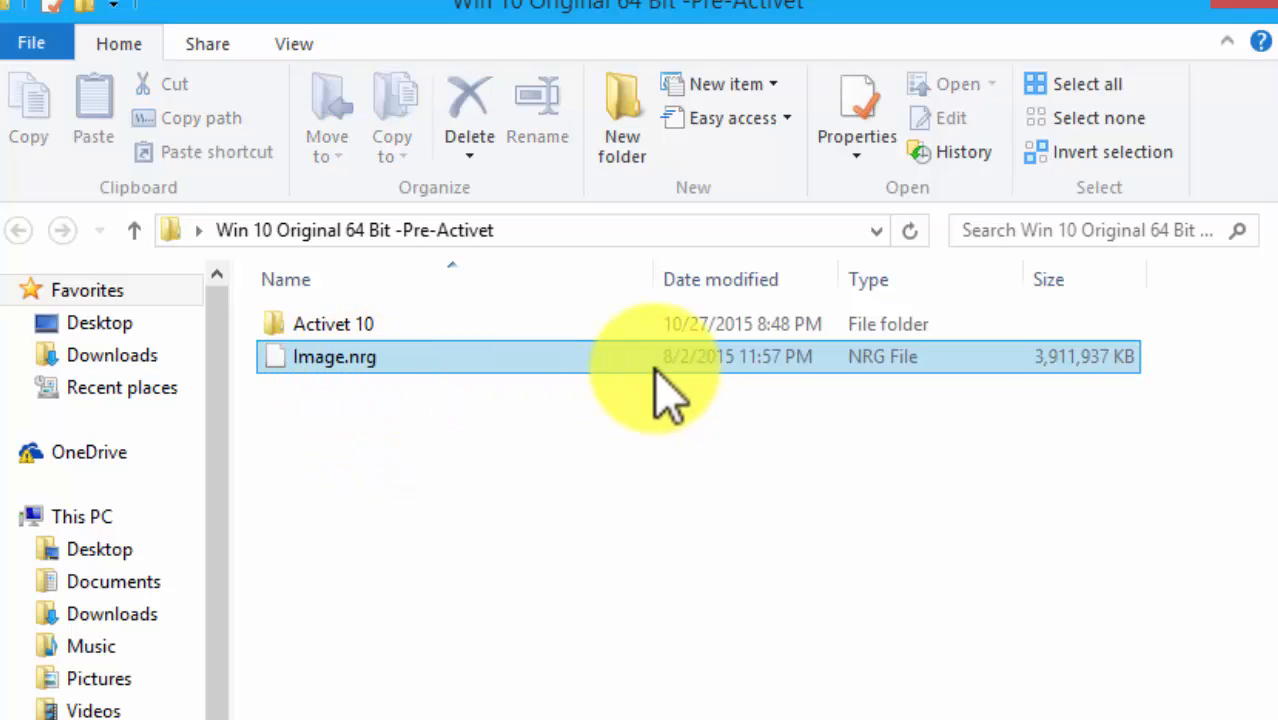
{"action": "mouse_move", "coordinate": [1050, 385]}
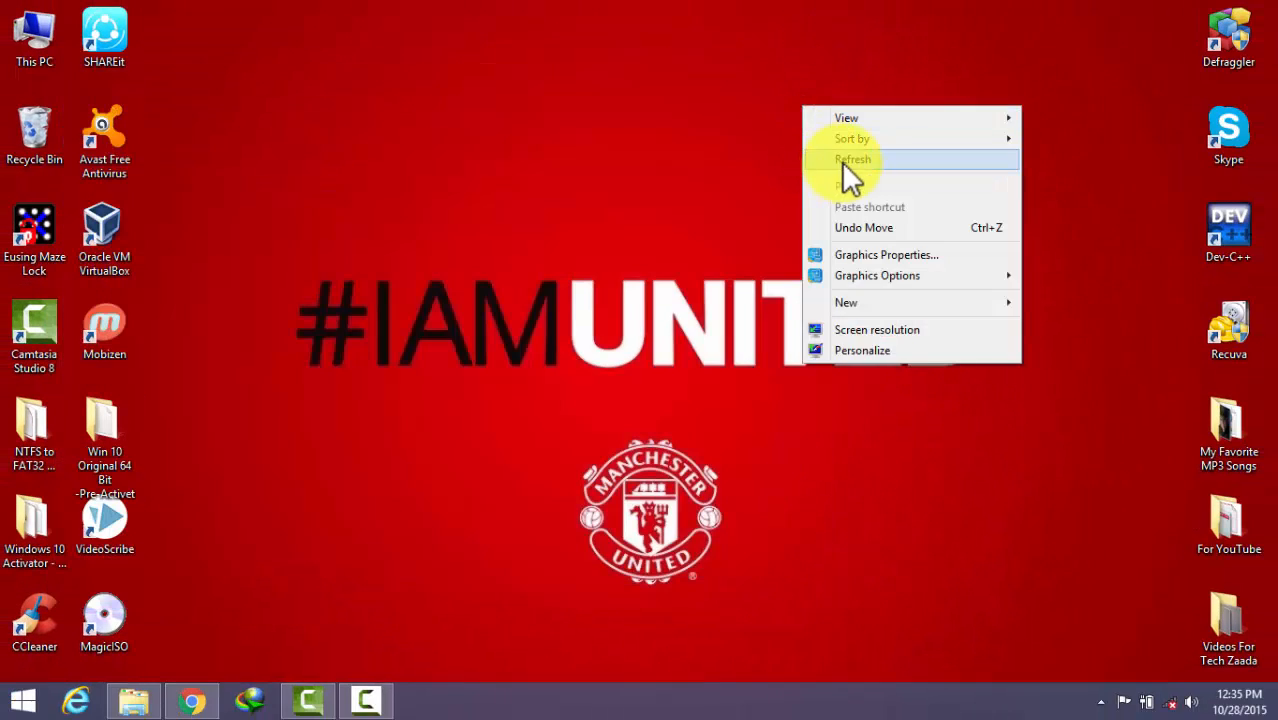
Step: Refresh the desktop and place the MagicISO shortcut above the #IAMUNITED text
{"action": "left_click", "coordinate": [853, 159]}
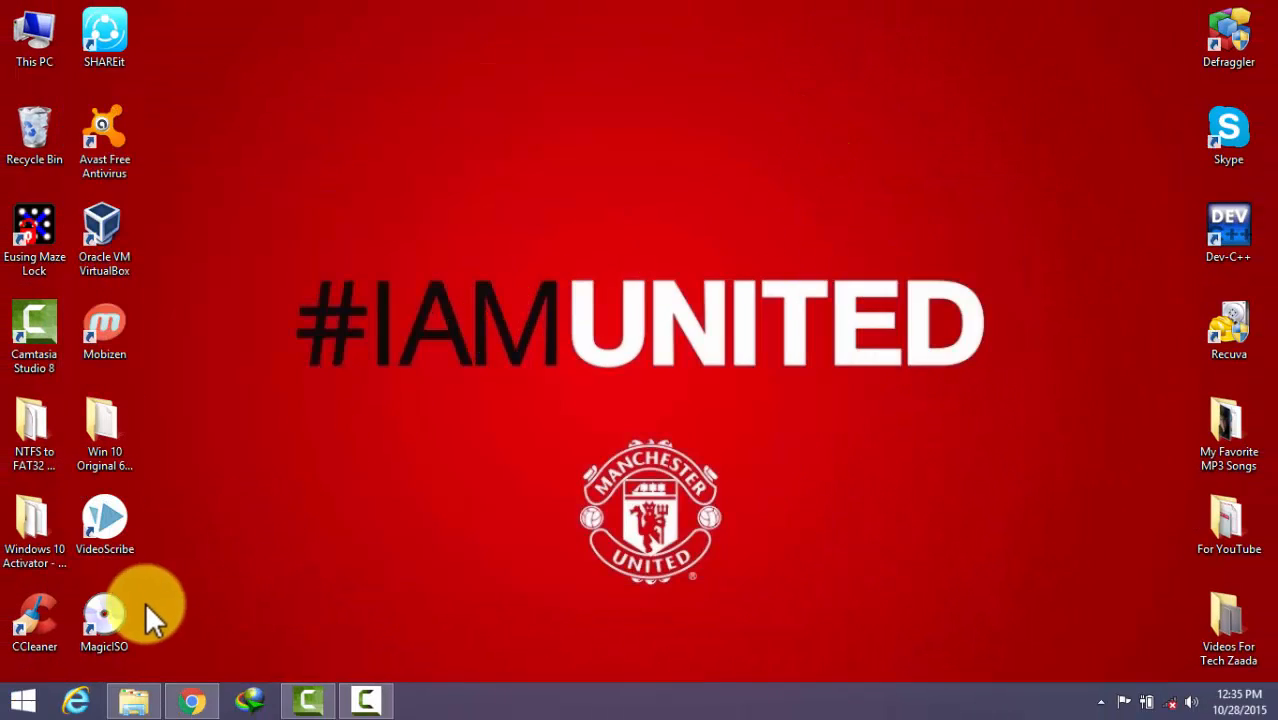
{"action": "left_click_drag", "start_coordinate": [105, 620], "coordinate": [555, 165]}
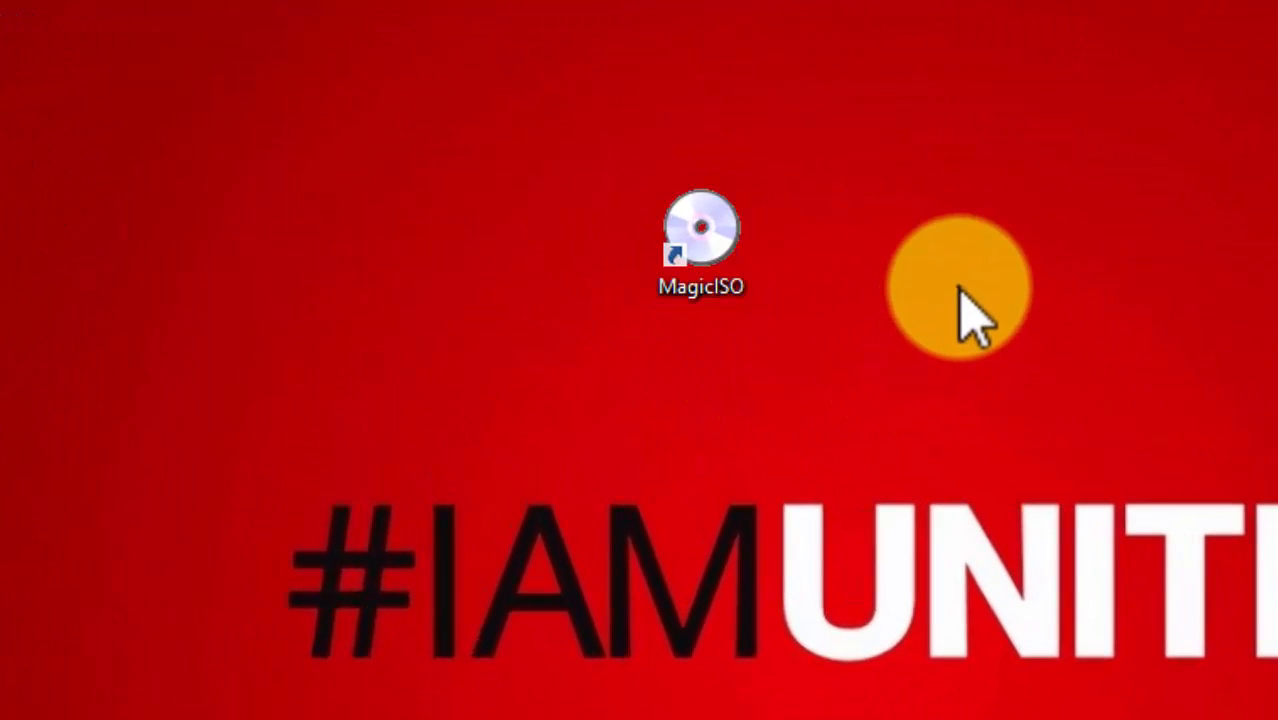
{"action": "mouse_move", "coordinate": [703, 245]}
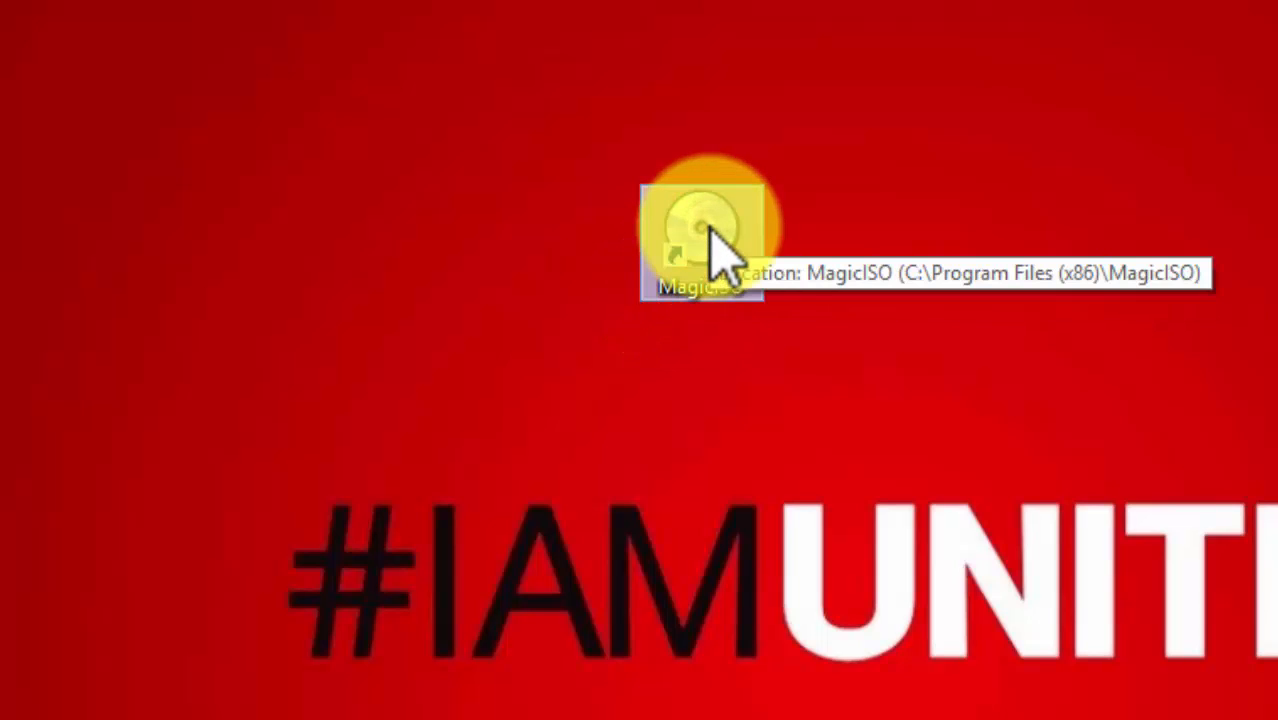
Step: Launch MagicISO as the unregistered trial and open Tools > Convert
{"action": "double_click", "coordinate": [700, 230]}
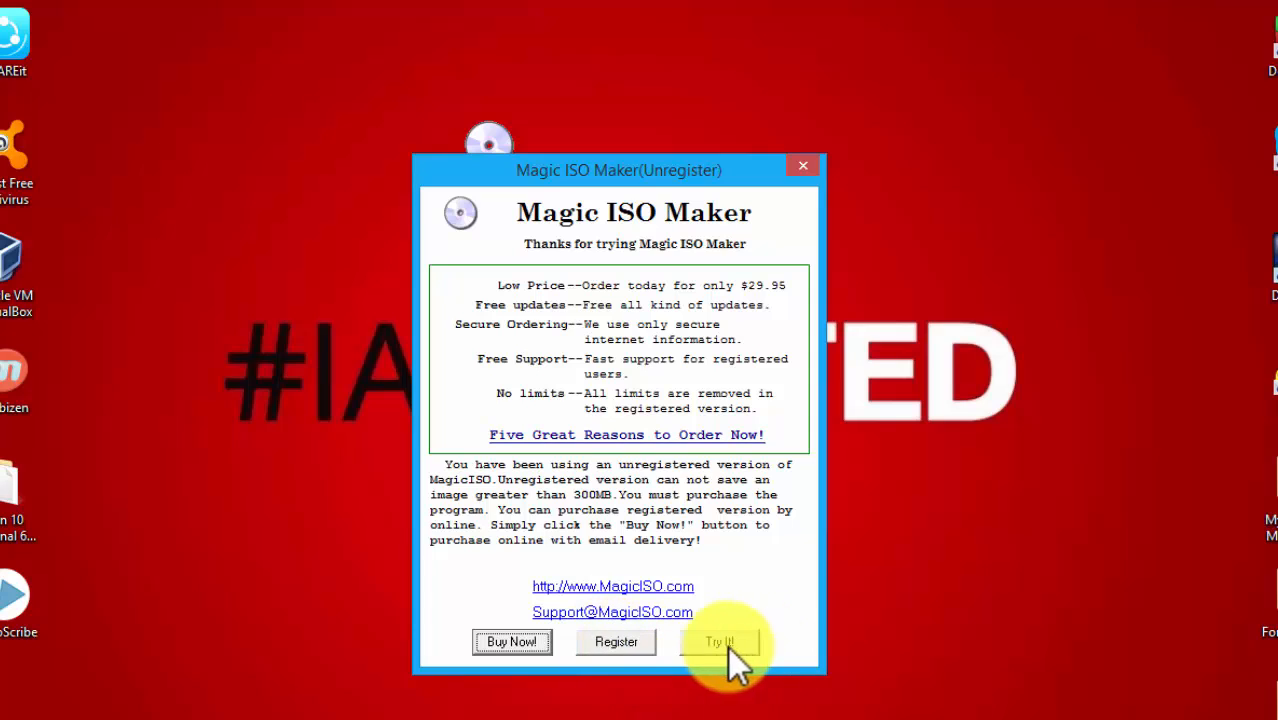
{"action": "left_click", "coordinate": [719, 641]}
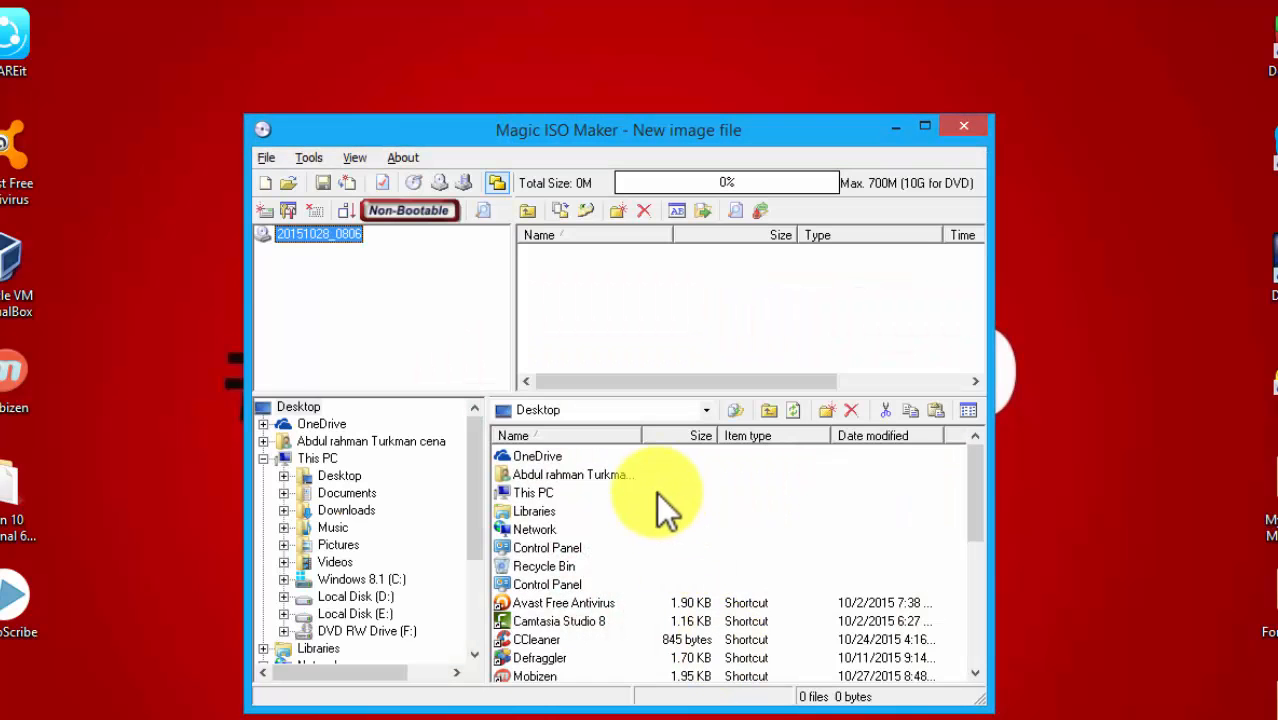
{"action": "left_click", "coordinate": [308, 157]}
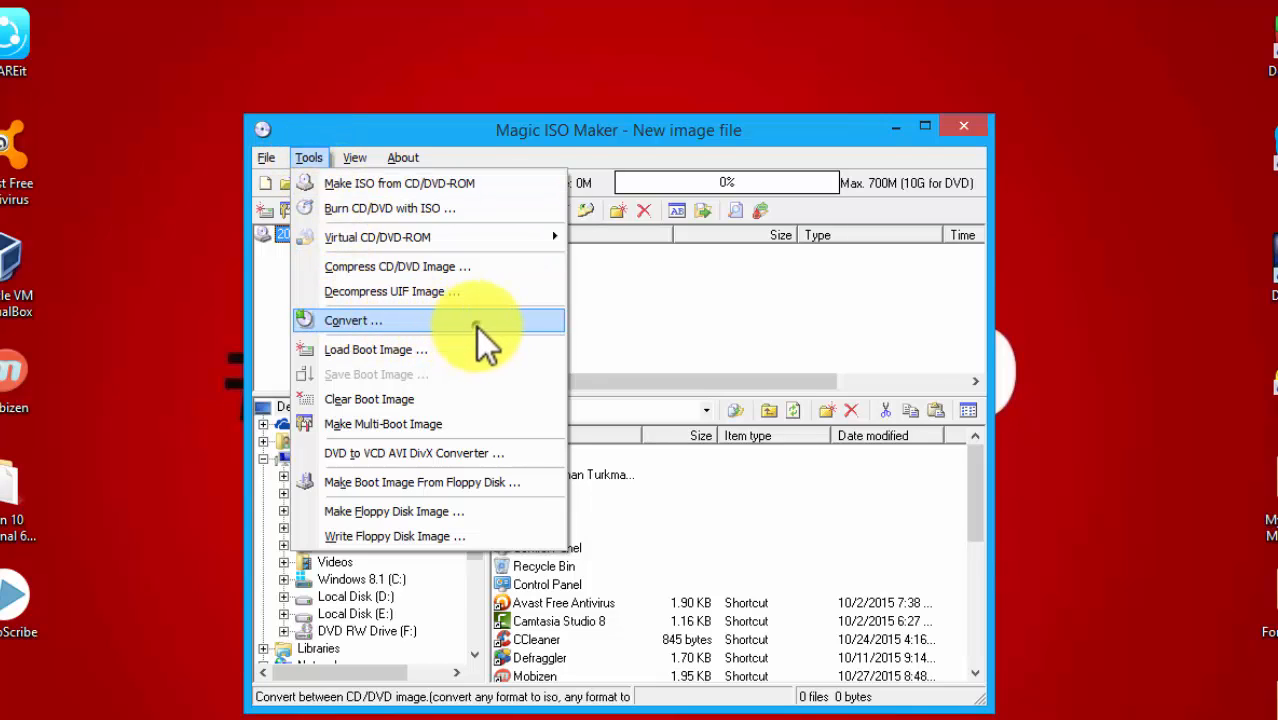
{"action": "left_click", "coordinate": [352, 320]}
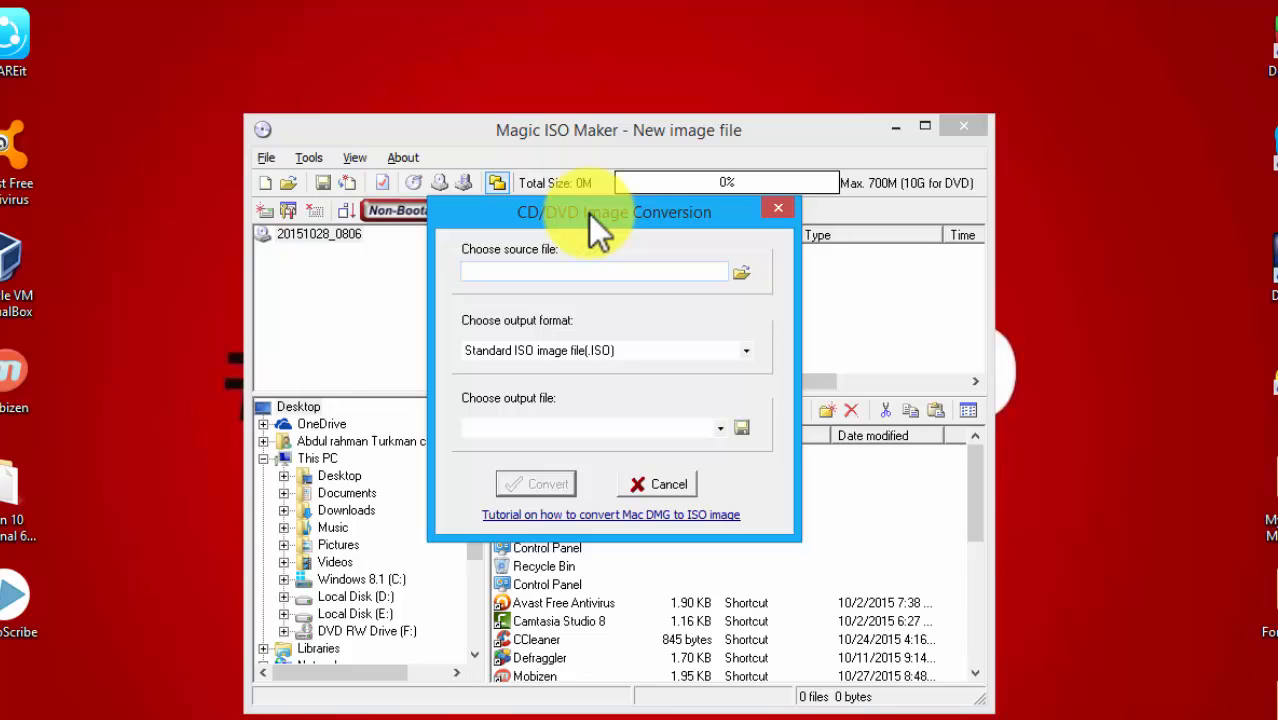
{"action": "mouse_move", "coordinate": [741, 272]}
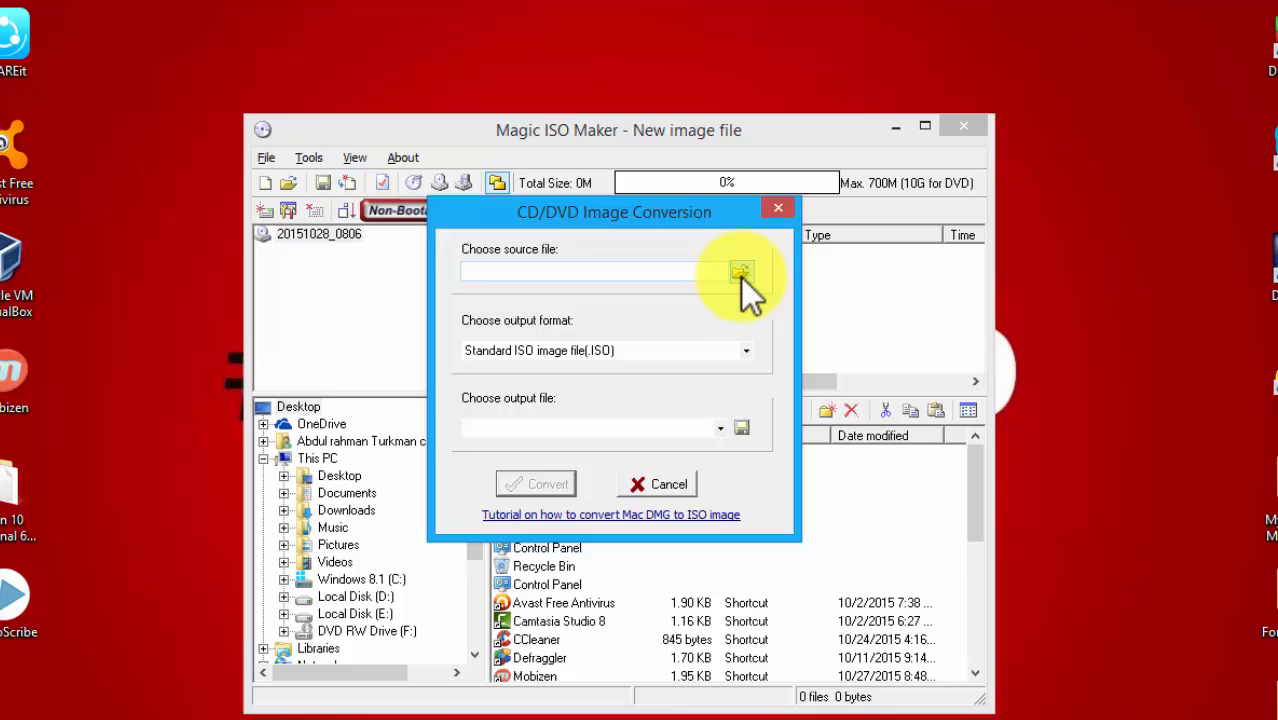
Step: Pick Image.nrg from the Win 10 Original 64 Bit -Pre-Activet folder as source
{"action": "left_click", "coordinate": [740, 271]}
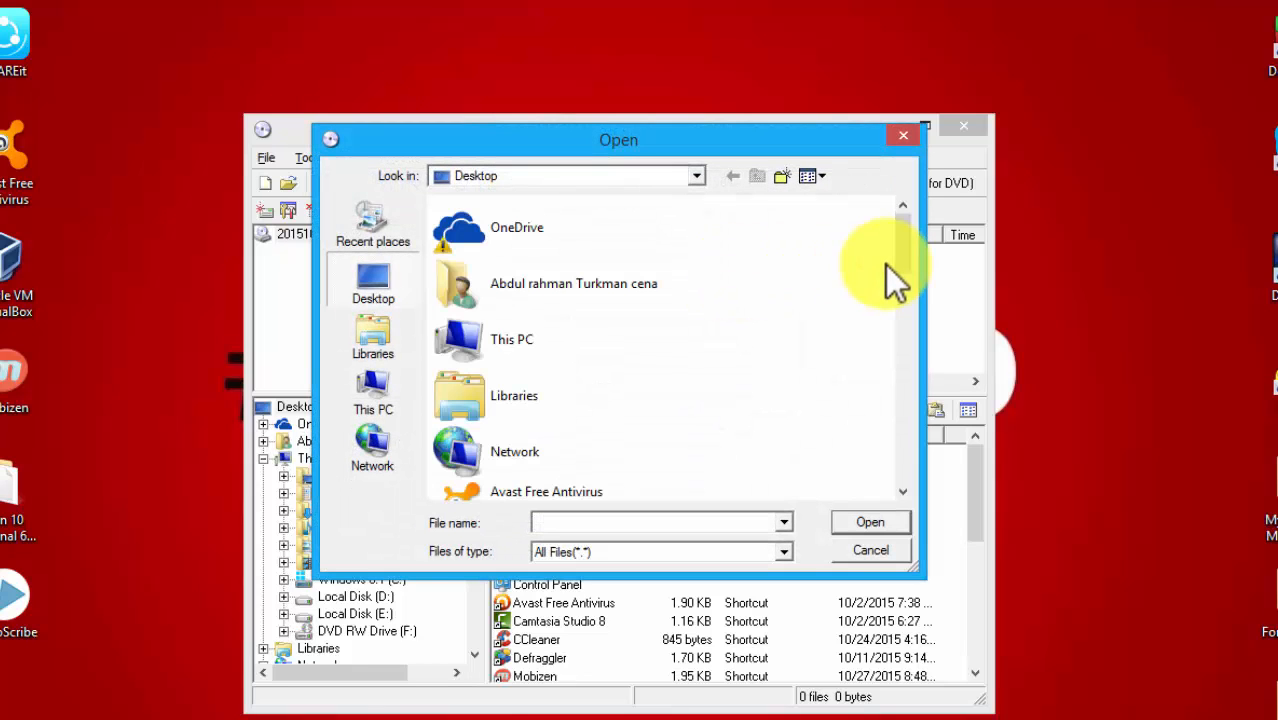
{"action": "scroll", "scroll_direction": "down", "scroll_amount": 3}
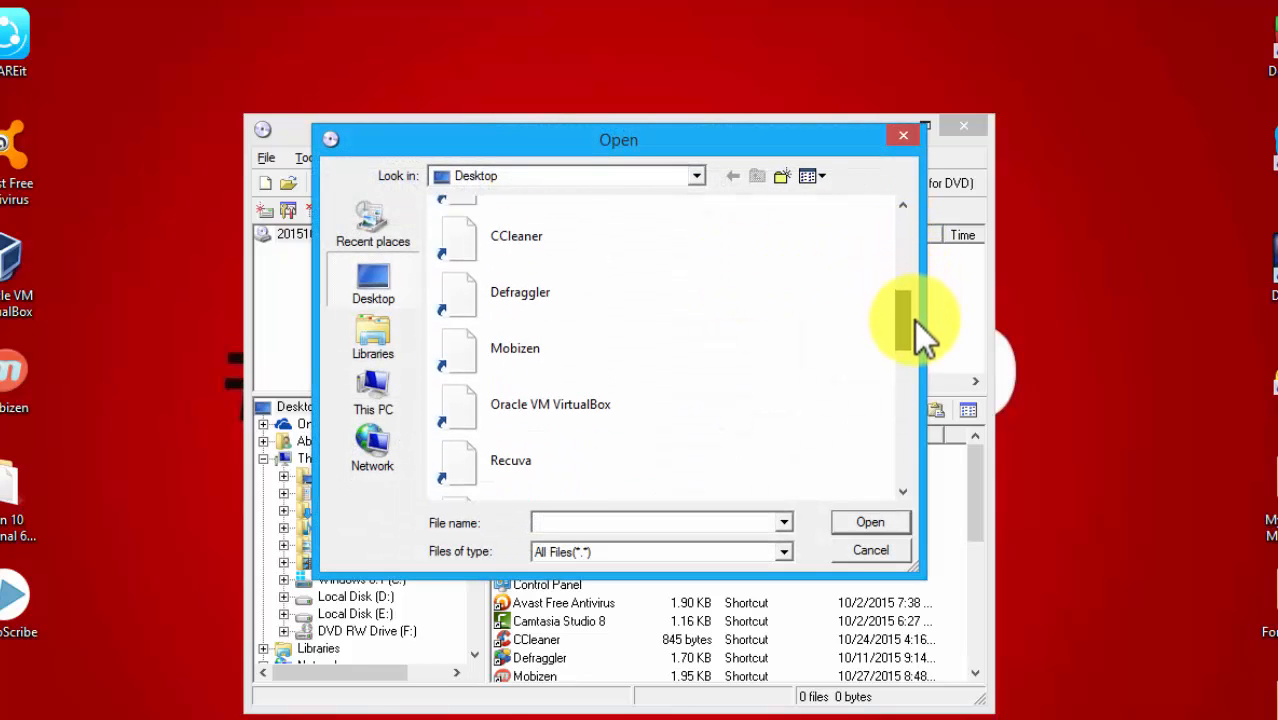
{"action": "scroll", "scroll_direction": "down", "scroll_amount": 3}
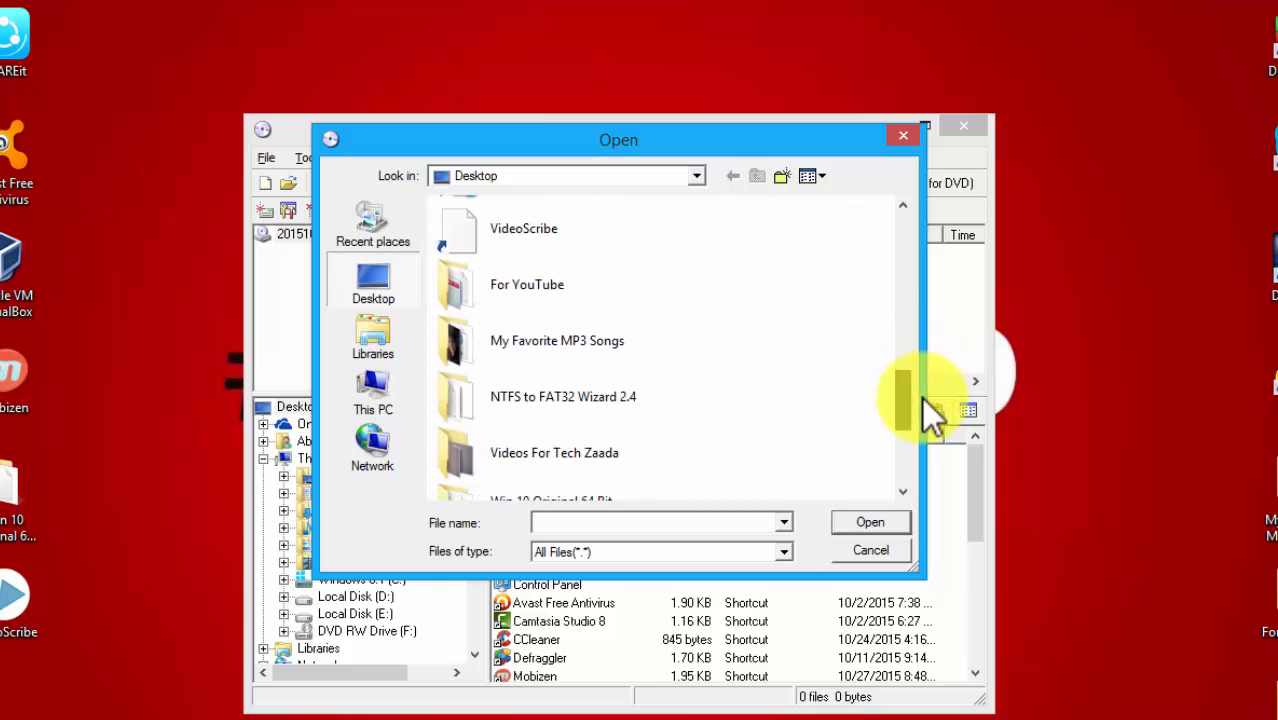
{"action": "scroll", "scroll_direction": "down", "scroll_amount": 3}
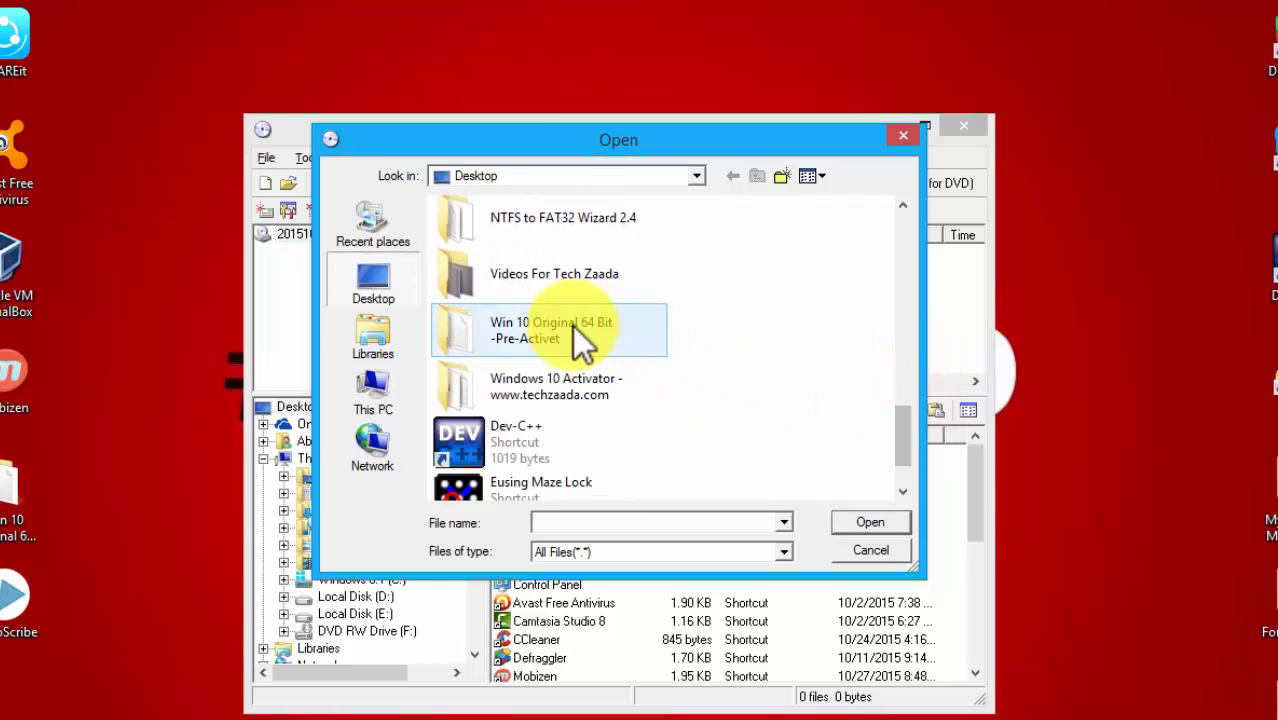
{"action": "mouse_move", "coordinate": [590, 335]}
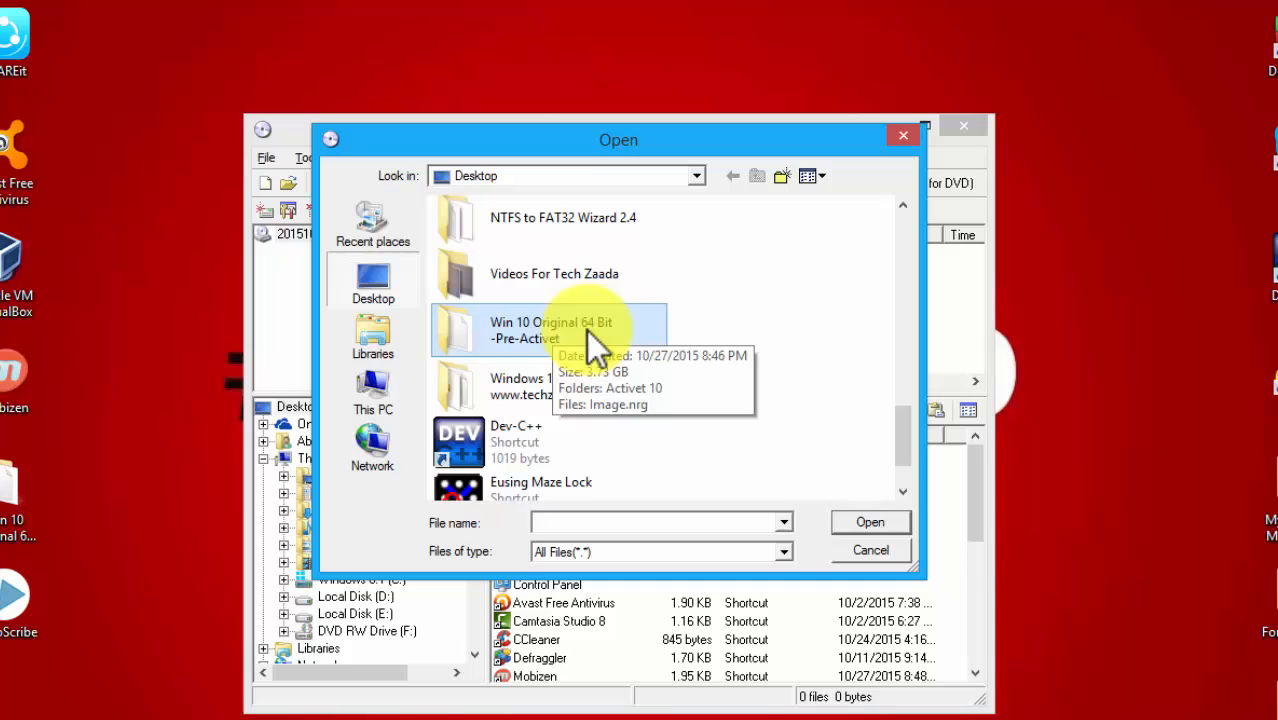
{"action": "double_click", "coordinate": [550, 330]}
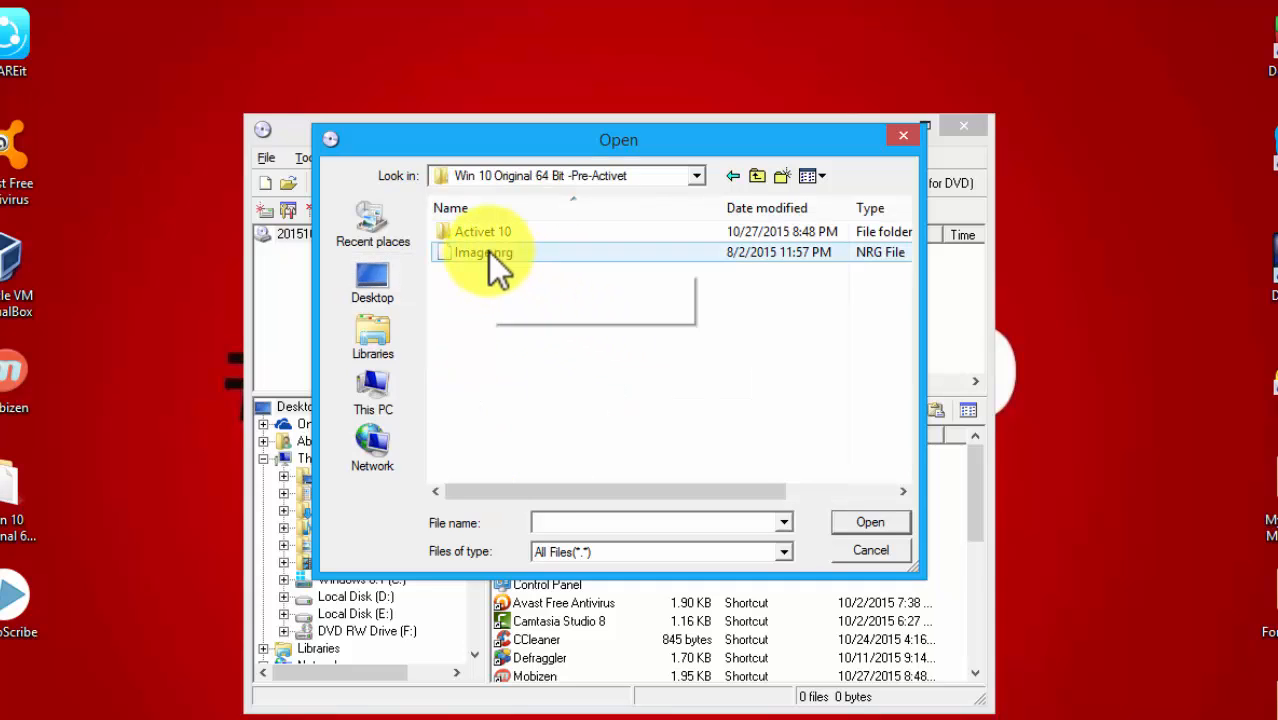
{"action": "left_click", "coordinate": [483, 252]}
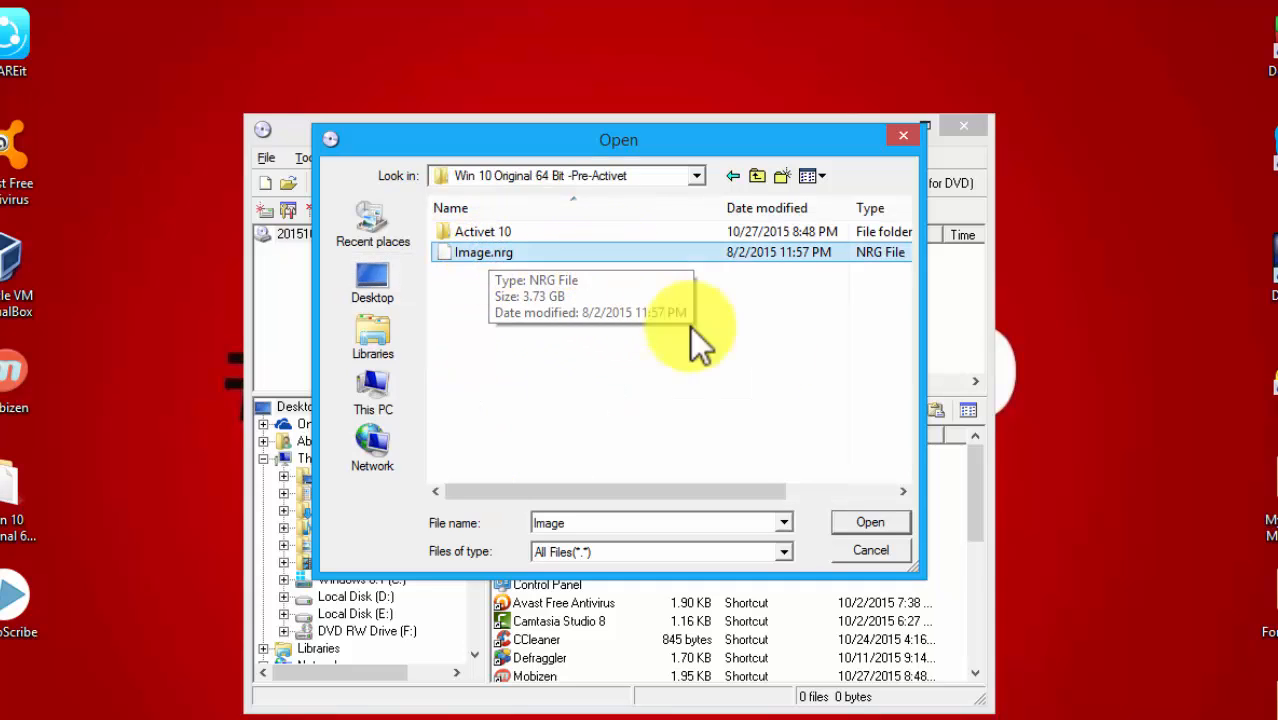
{"action": "left_click", "coordinate": [868, 521]}
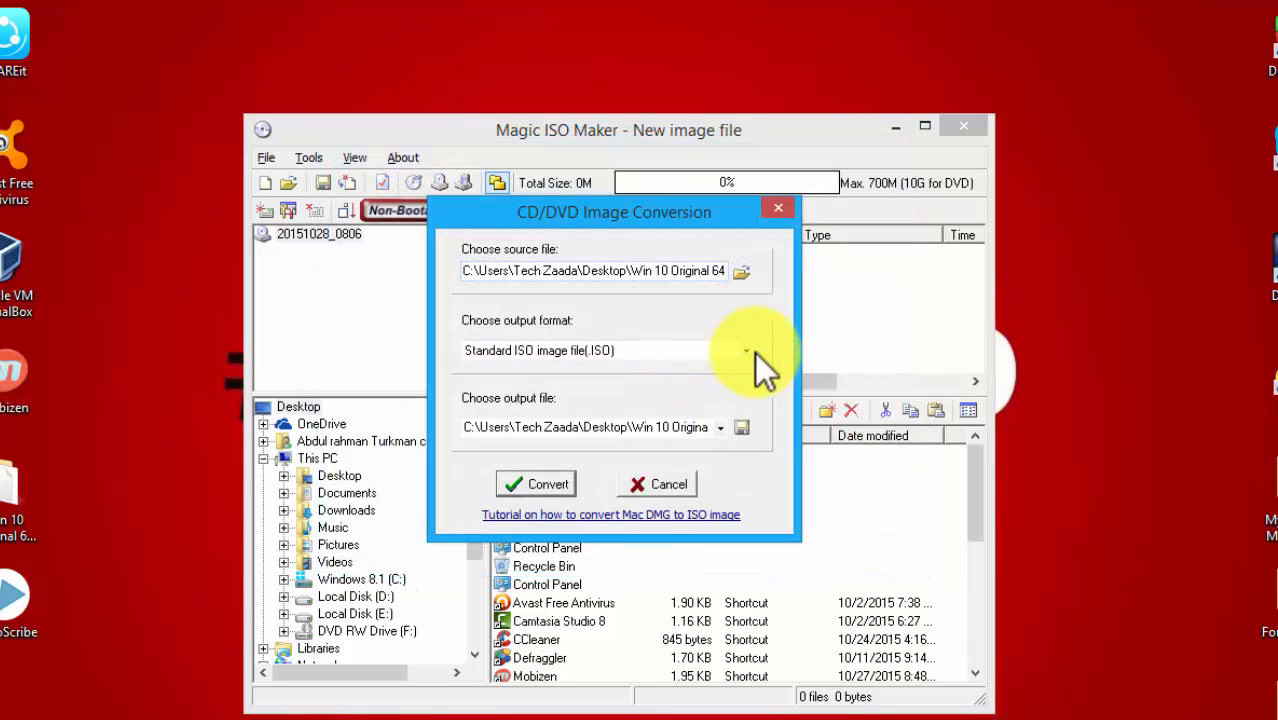
Step: Select Standard ISO image file (.ISO) as the output format
{"action": "left_click", "coordinate": [745, 350]}
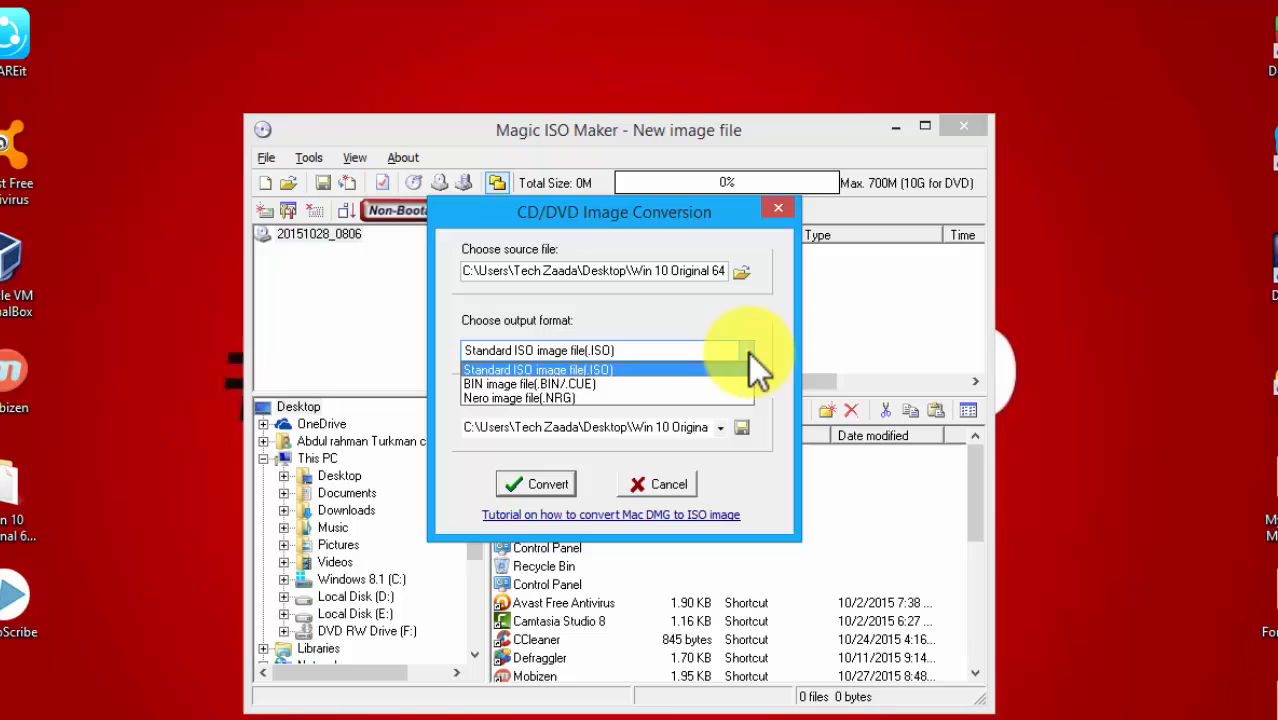
{"action": "left_click", "coordinate": [538, 369]}
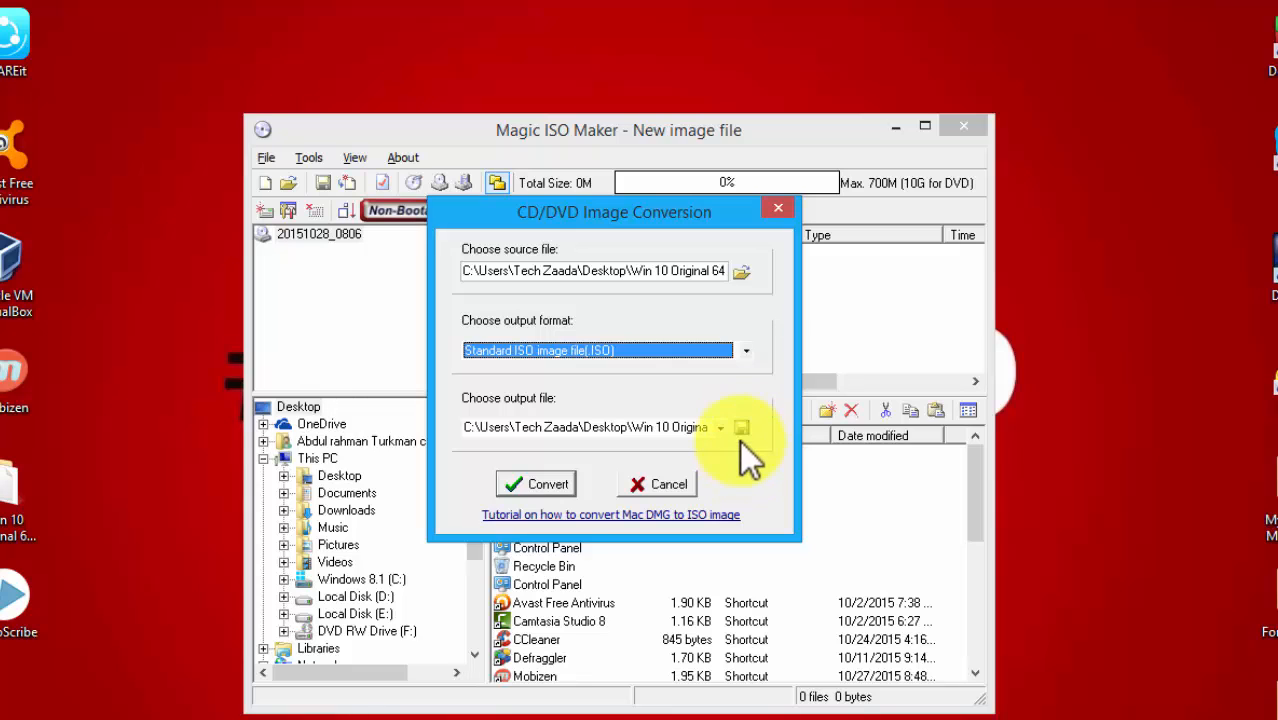
Step: Set the output file to 'Windows 10 64' on the Desktop
{"action": "left_click", "coordinate": [742, 427]}
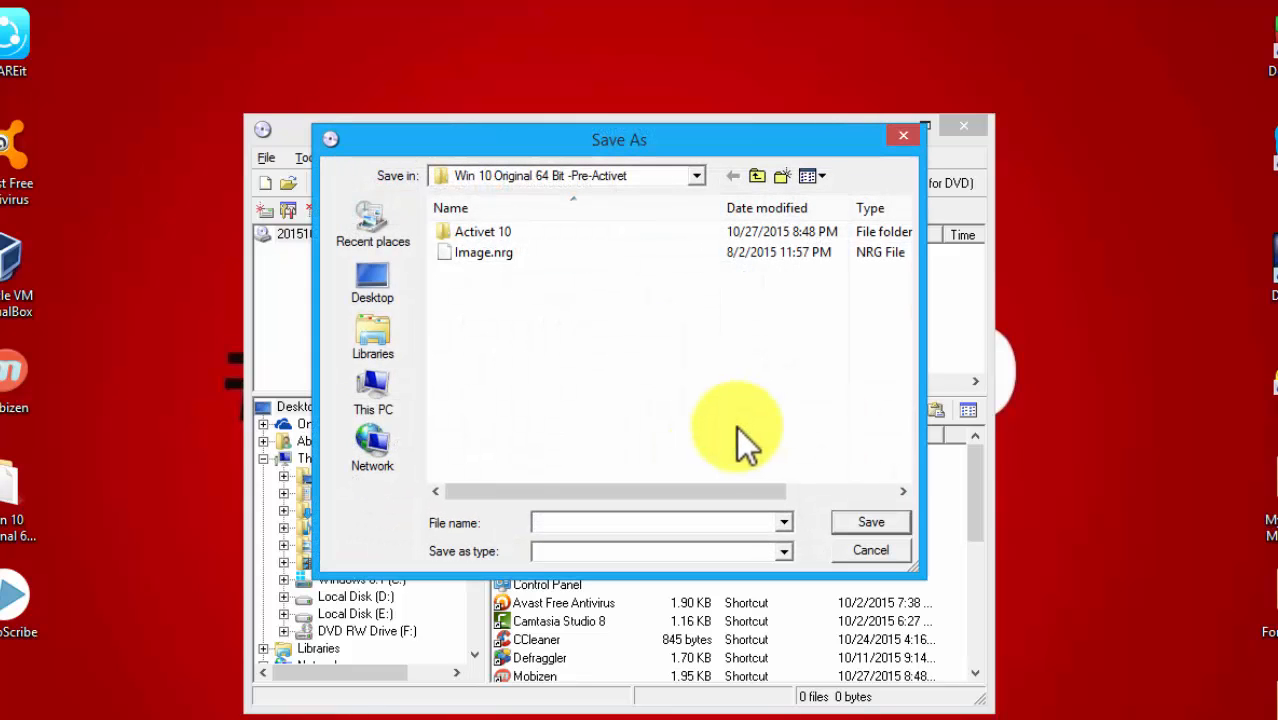
{"action": "left_click", "coordinate": [372, 283]}
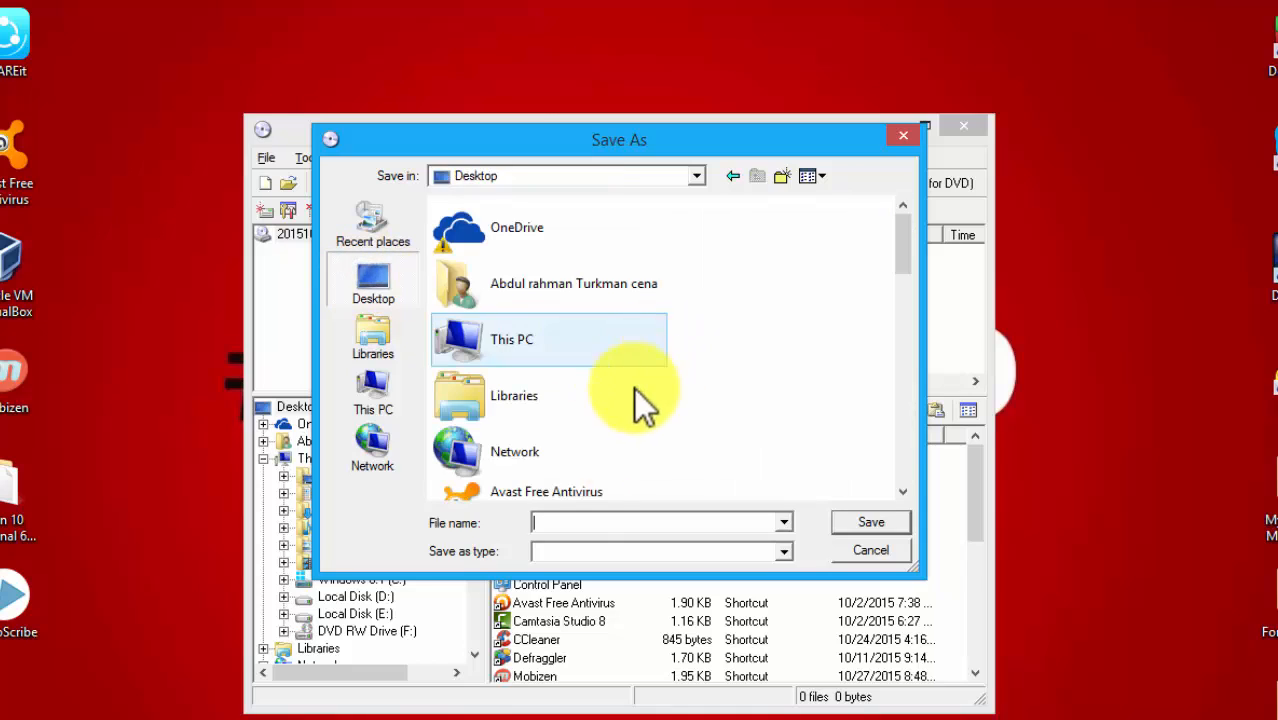
{"action": "mouse_move", "coordinate": [573, 522]}
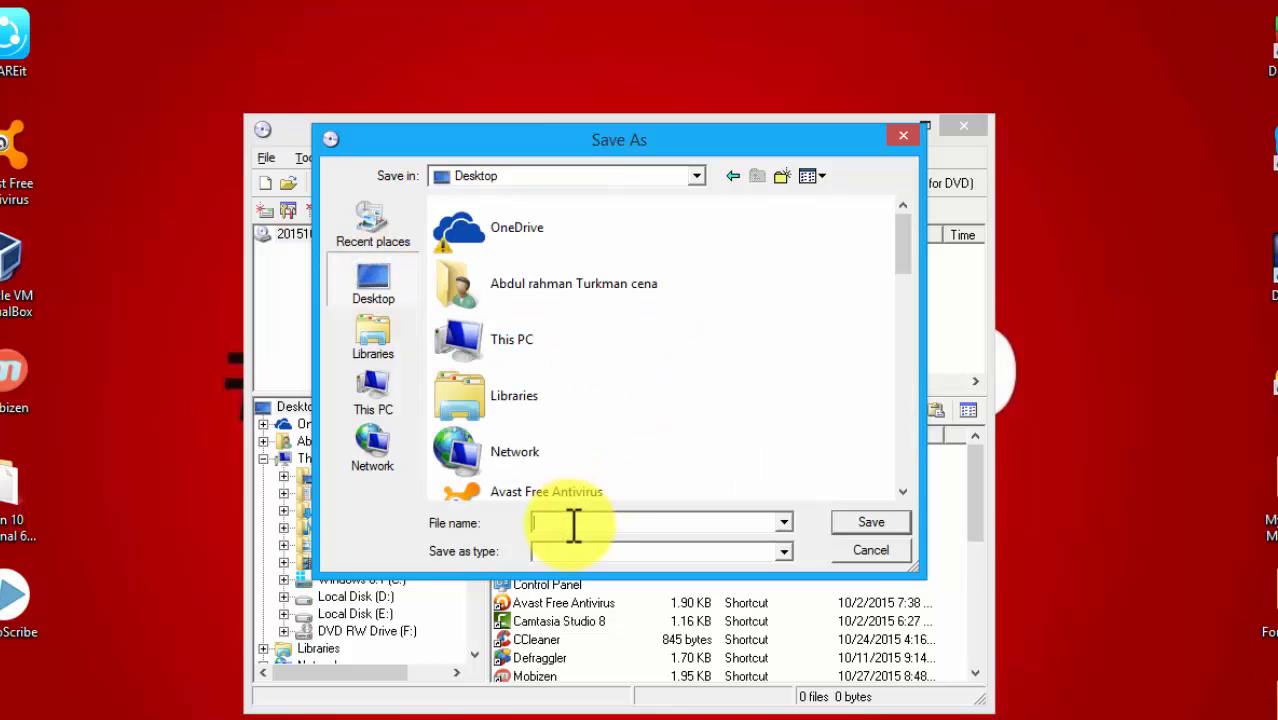
{"action": "type", "text": "Win"}
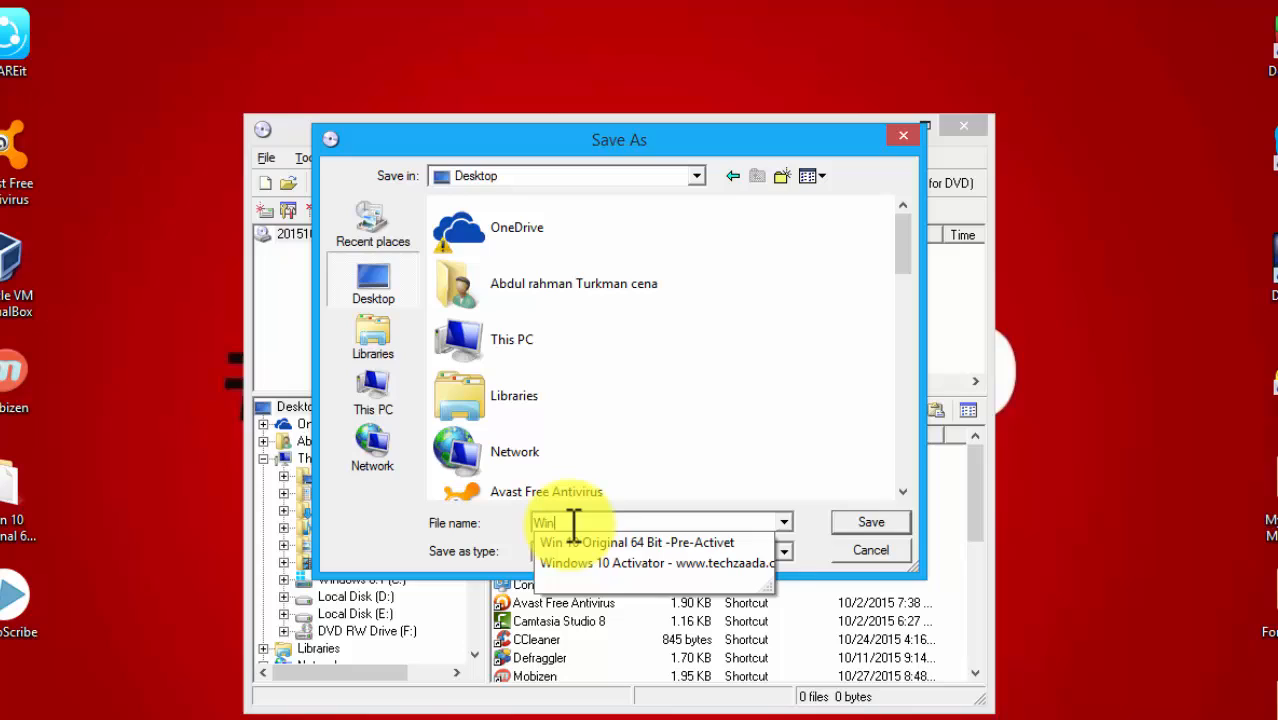
{"action": "type", "text": "dows"}
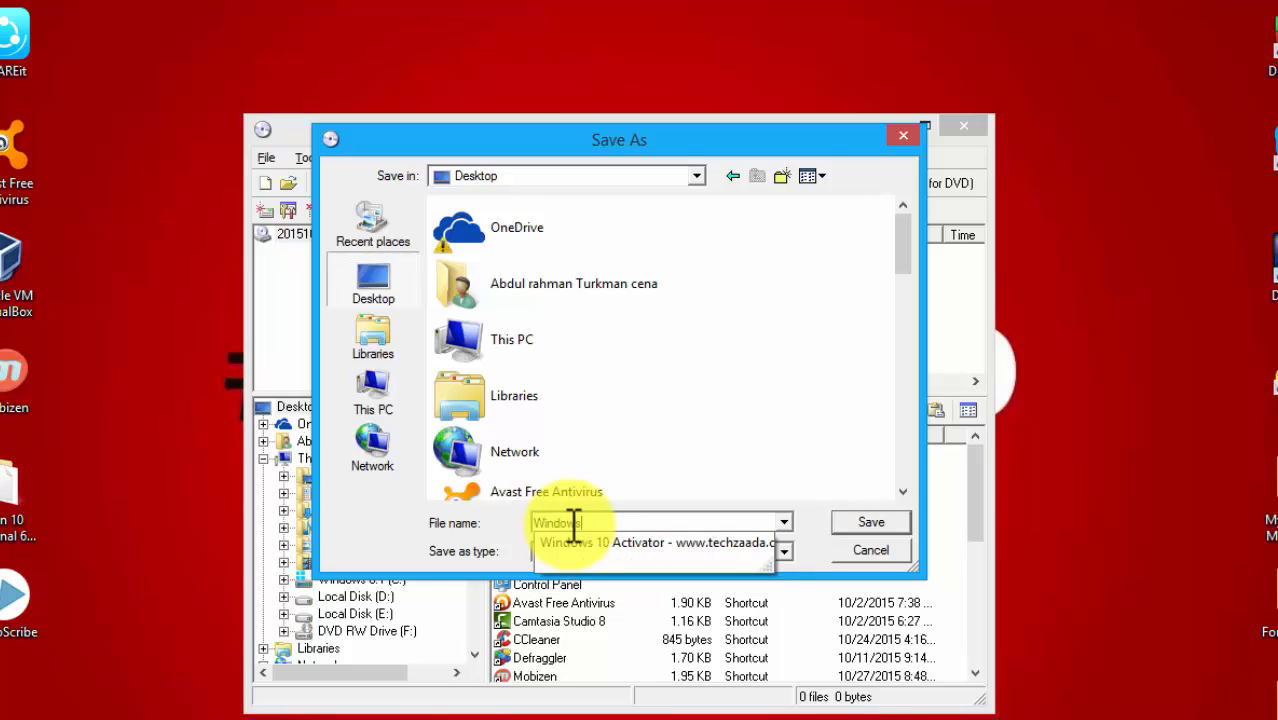
{"action": "type", "text": "10"}
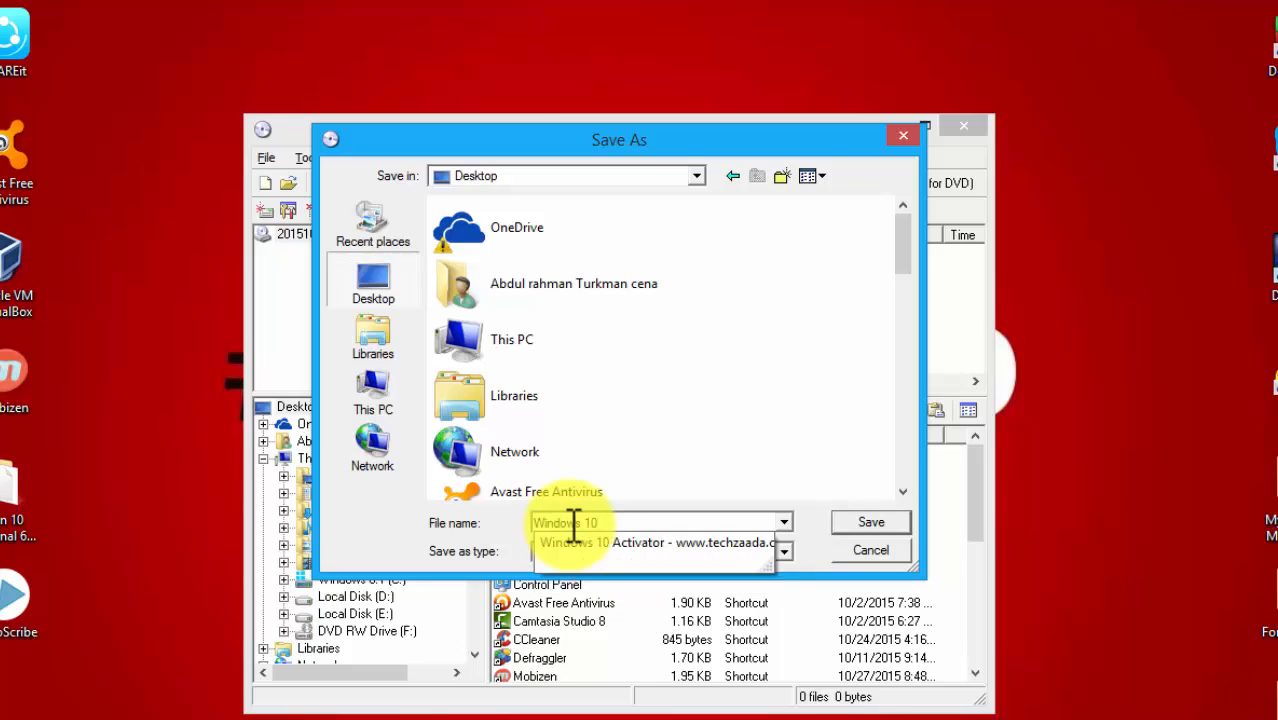
{"action": "type", "text": "64"}
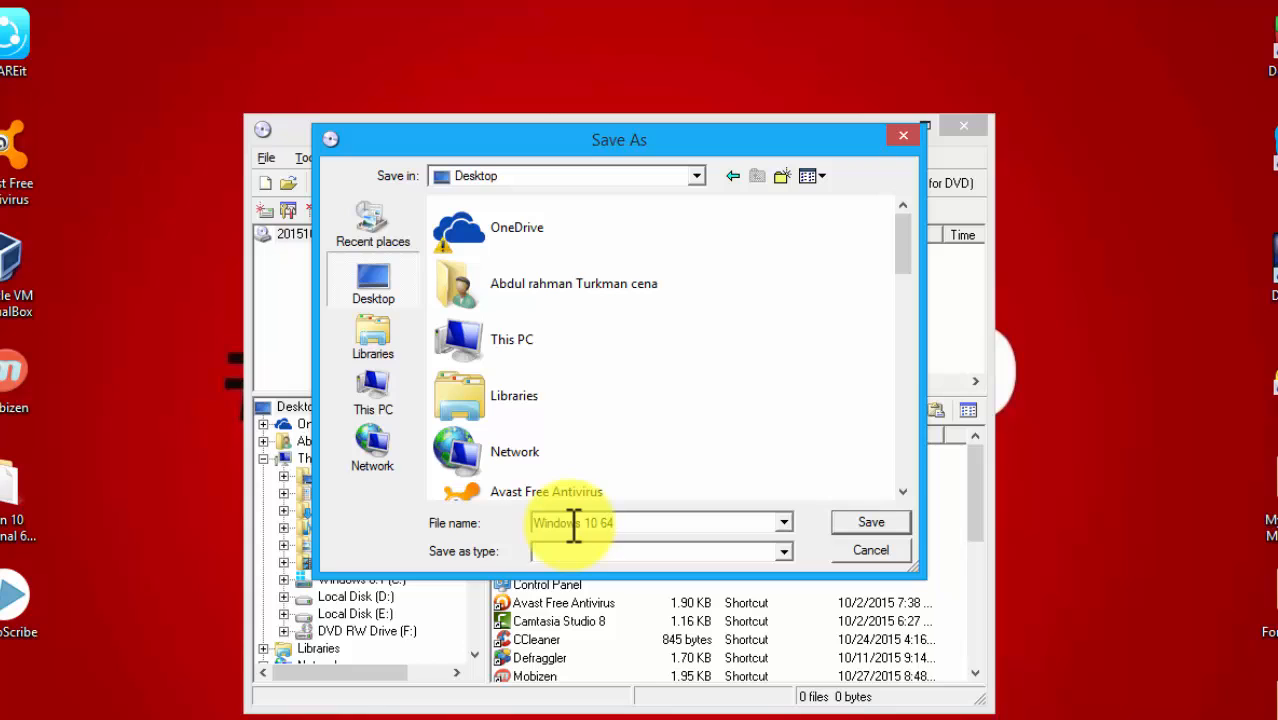
{"action": "left_click", "coordinate": [869, 522]}
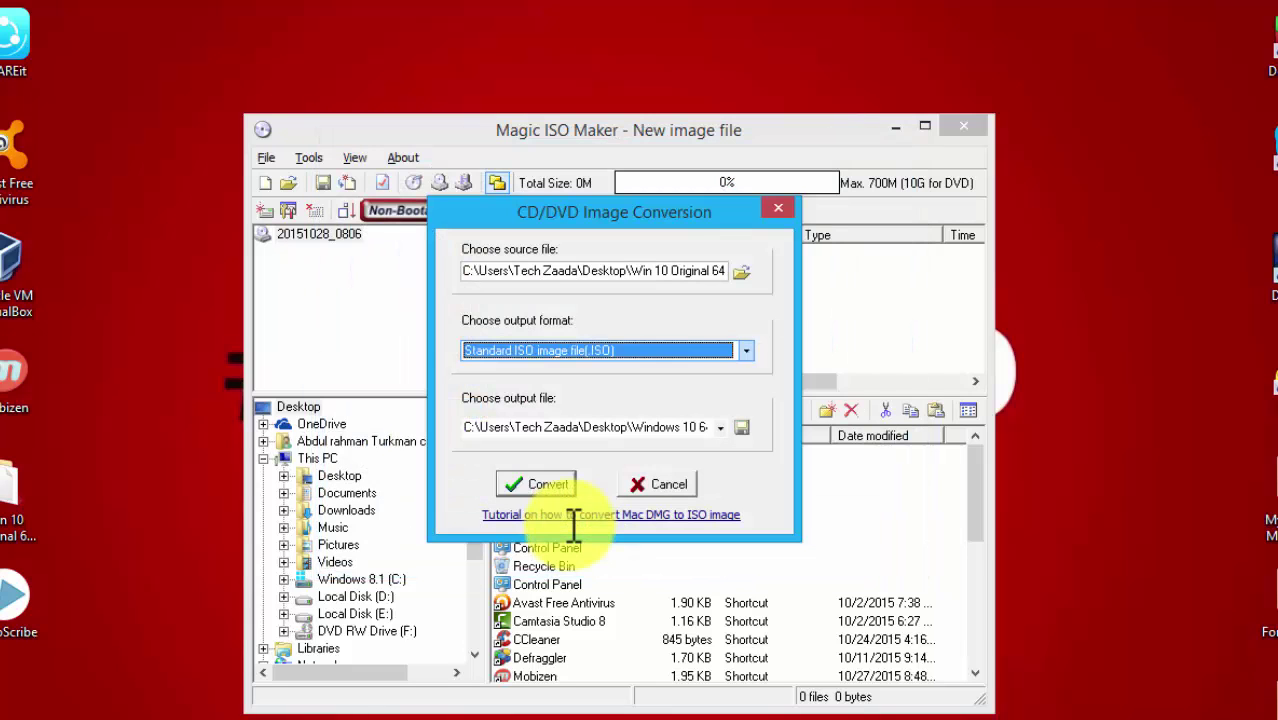
Step: Start converting Image.nrg into the Windows 10 64 ISO
{"action": "left_click", "coordinate": [535, 484]}
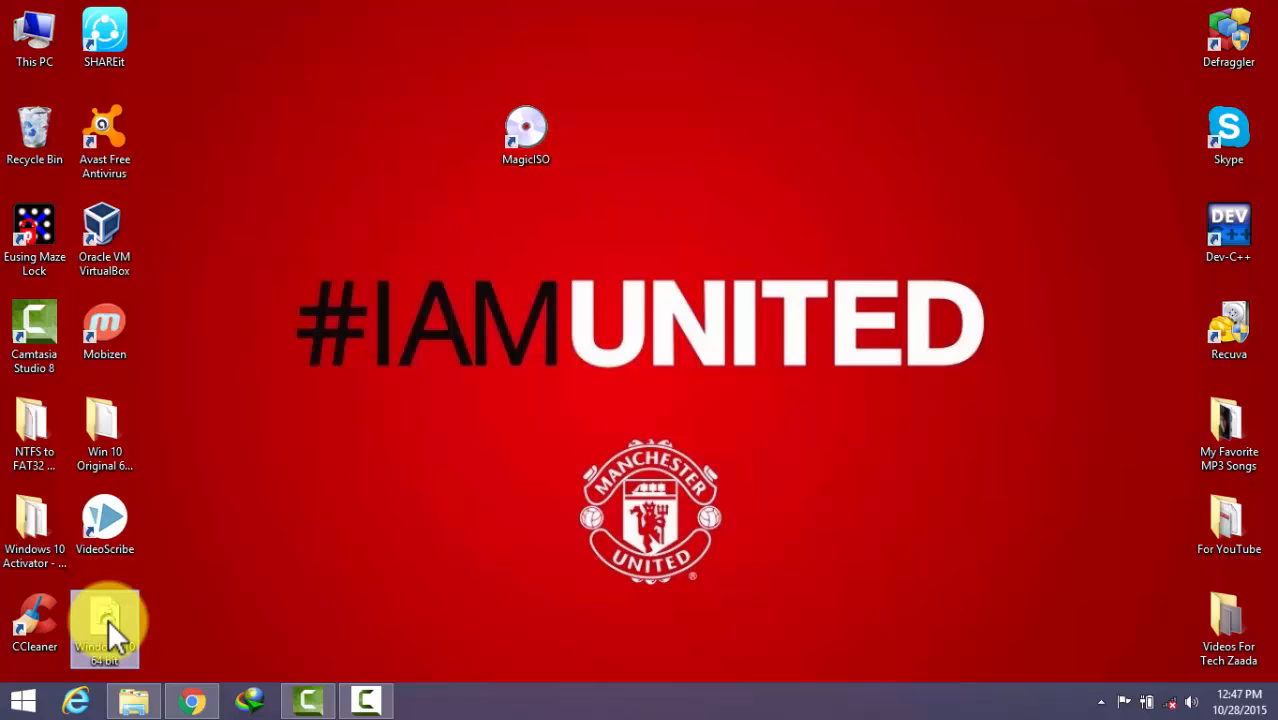
Step: Move the Windows 10 64 bit file beside MagicISO and view its Properties
{"action": "left_click_drag", "start_coordinate": [105, 620], "coordinate": [500, 370]}
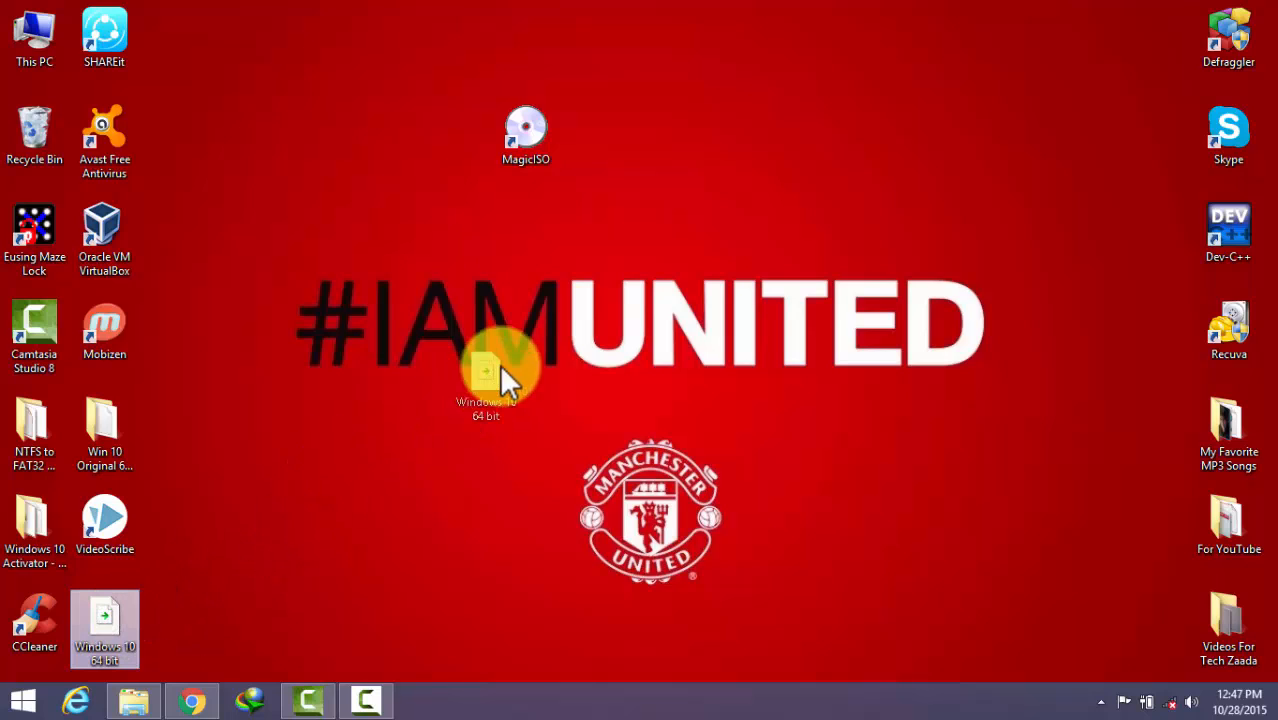
{"action": "left_click_drag", "start_coordinate": [485, 365], "coordinate": [665, 145]}
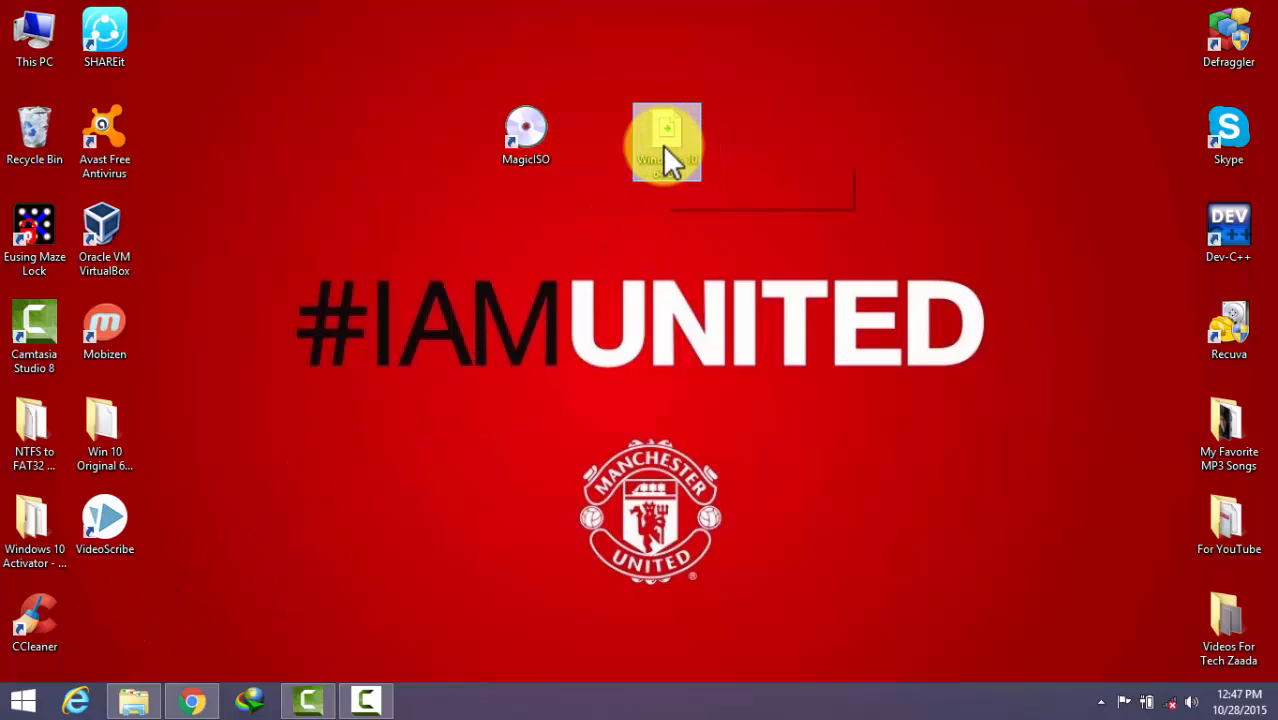
{"action": "right_click", "coordinate": [667, 140]}
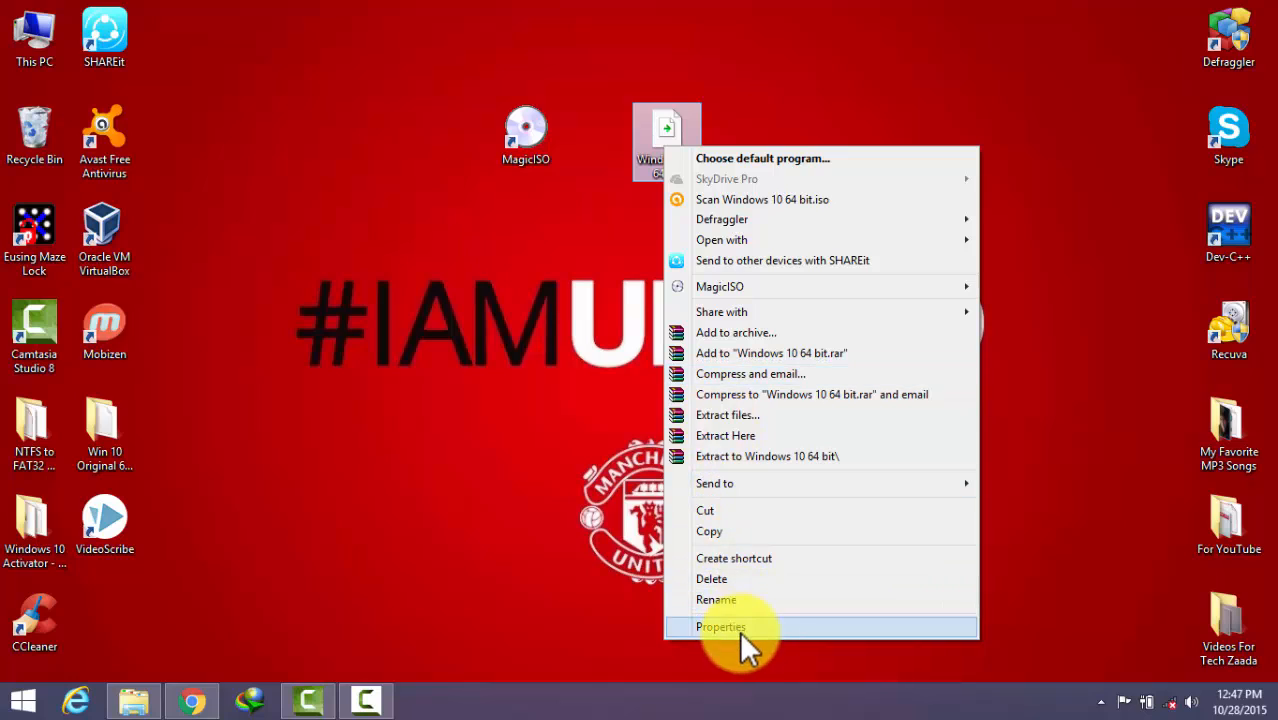
{"action": "left_click", "coordinate": [721, 627]}
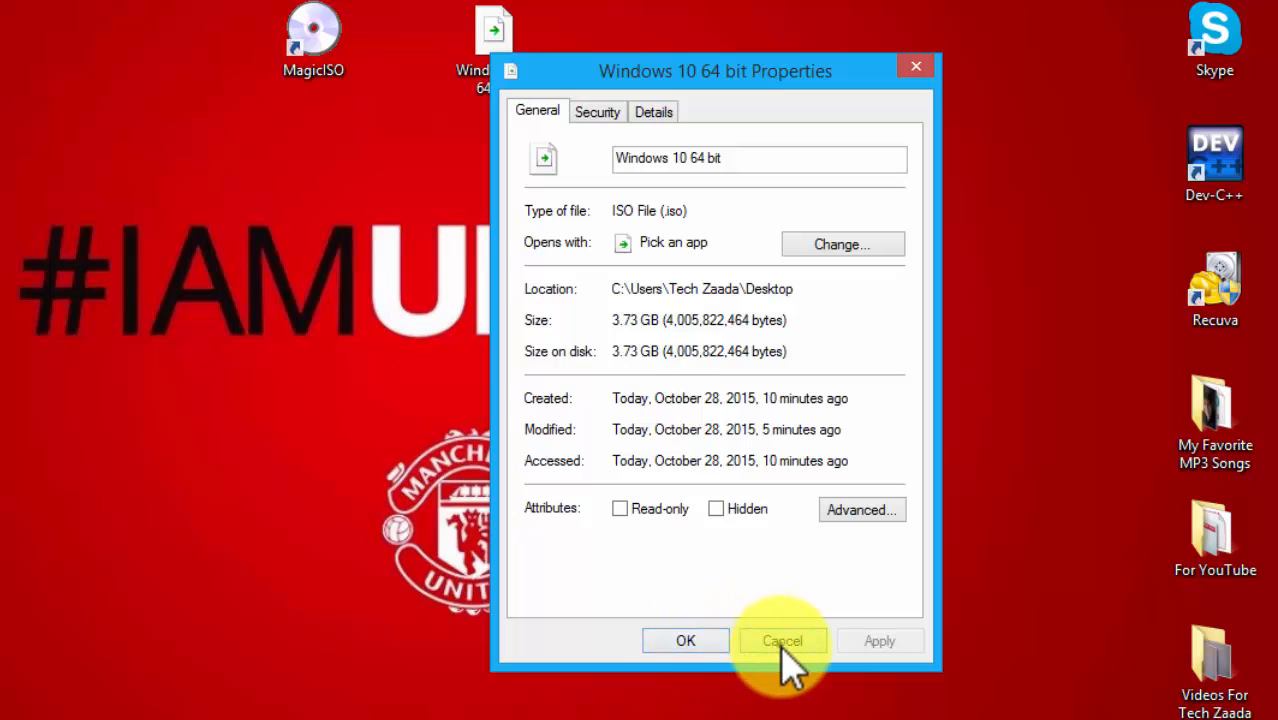
Step: Cancel Properties, return the MagicISO shortcut to bottom-left, and bring up the desktop menu
{"action": "left_click", "coordinate": [782, 640]}
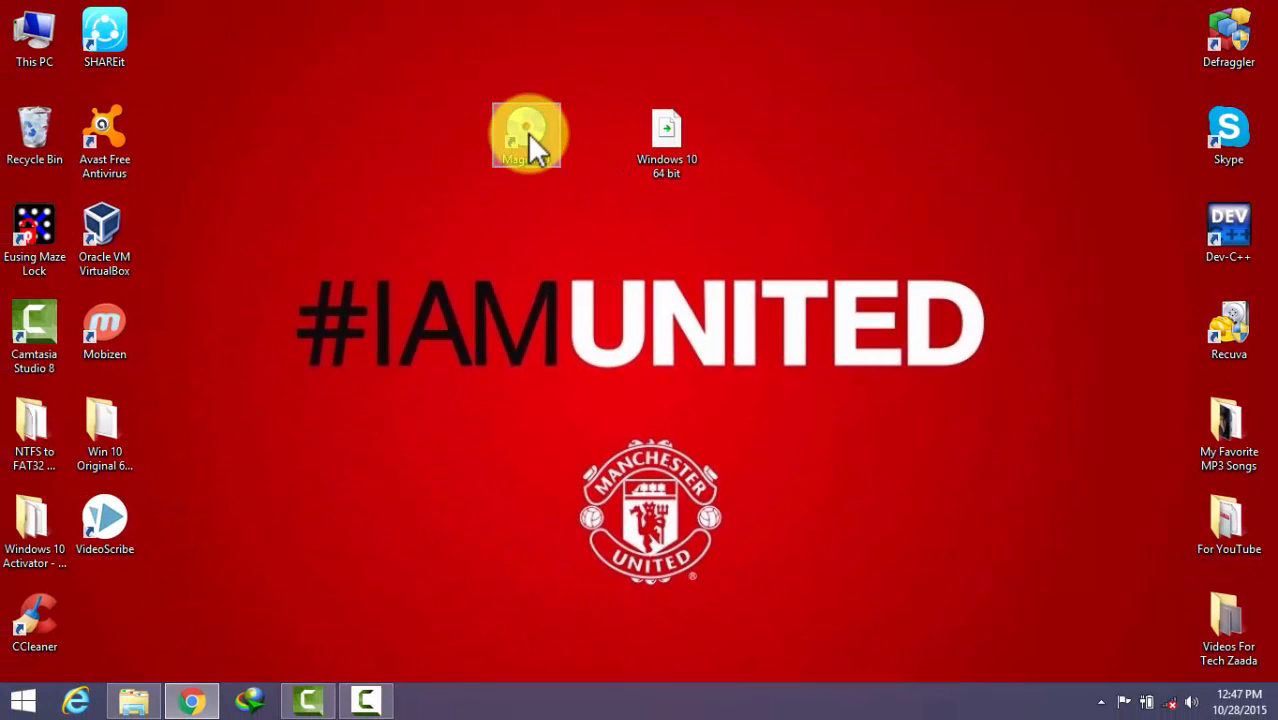
{"action": "left_click_drag", "start_coordinate": [527, 133], "coordinate": [243, 480]}
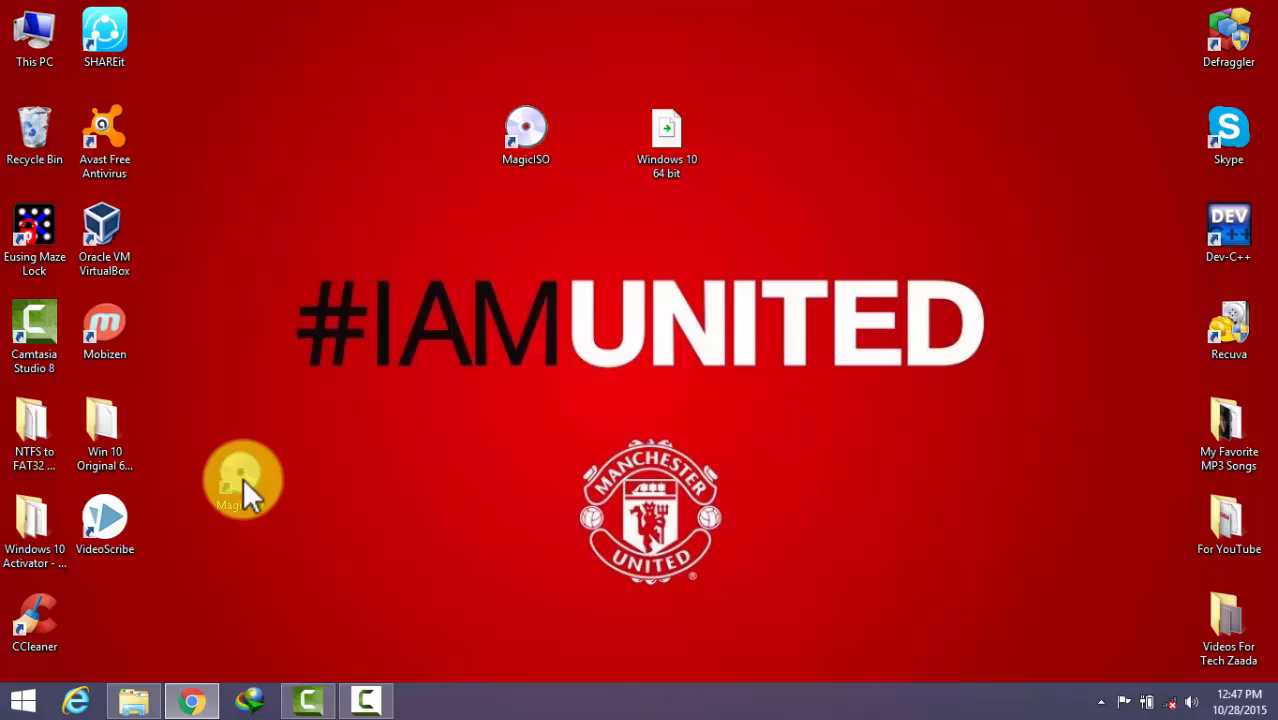
{"action": "left_click_drag", "start_coordinate": [525, 135], "coordinate": [105, 620]}
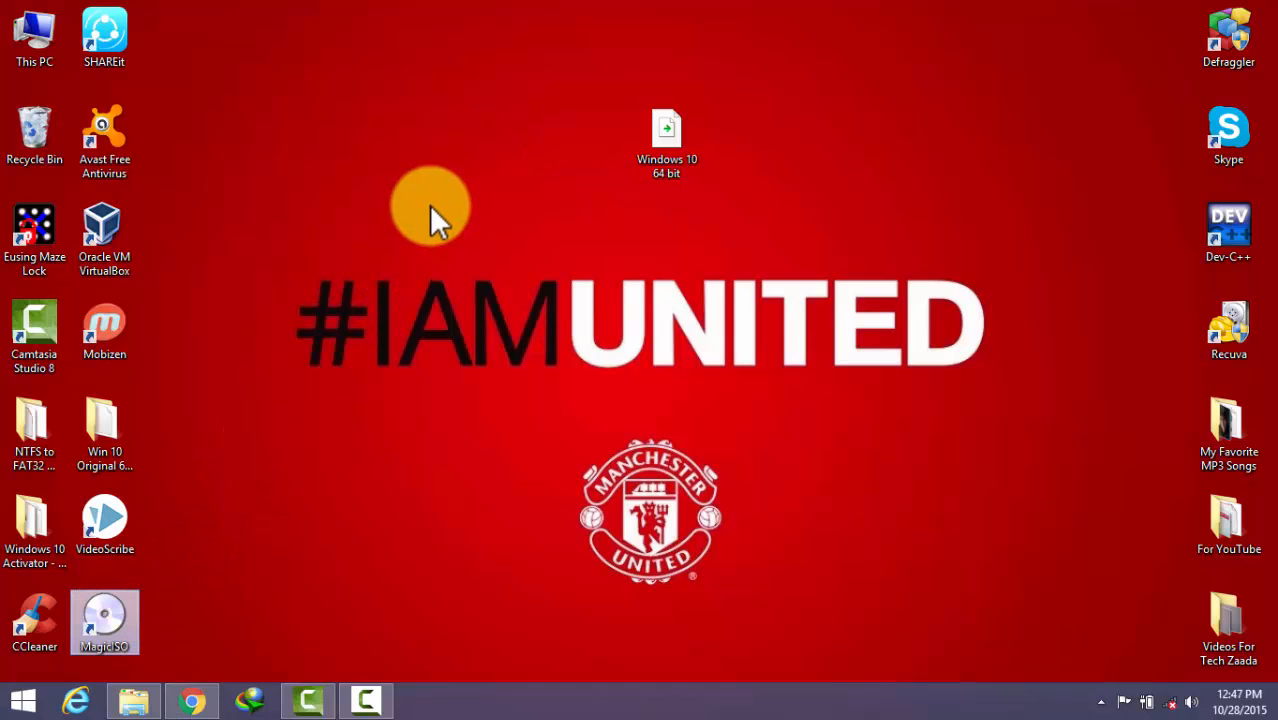
{"action": "right_click", "coordinate": [430, 215]}
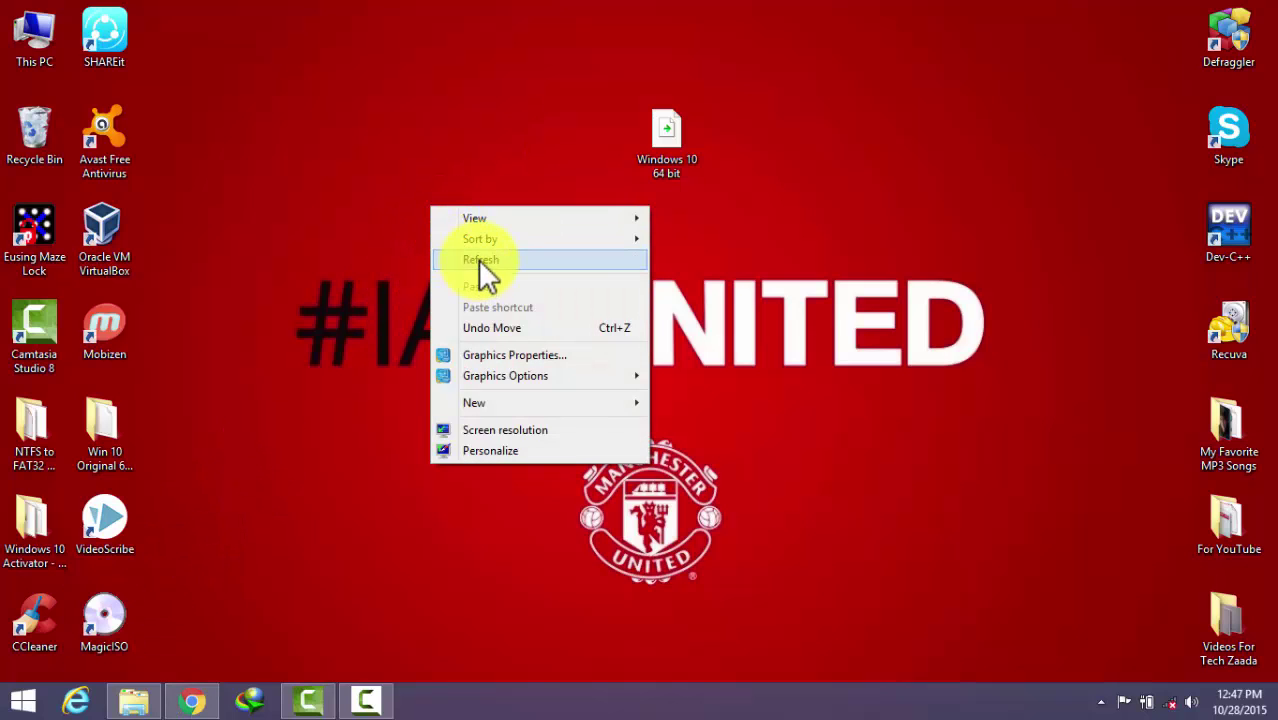